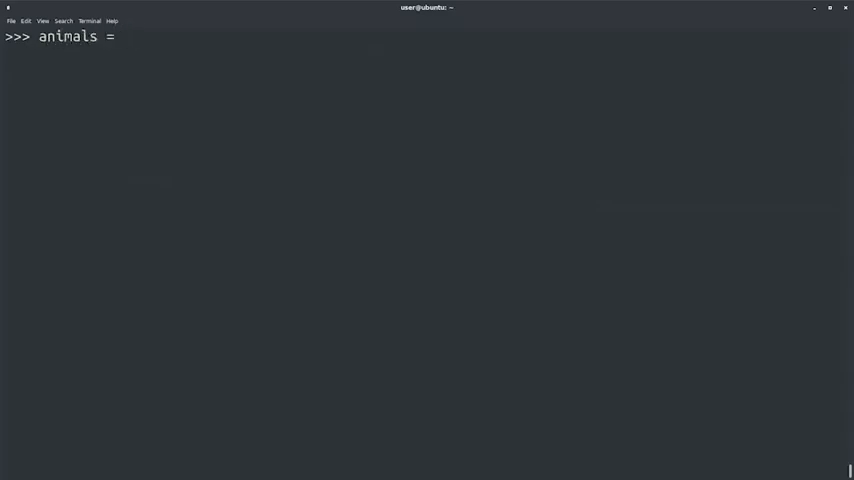
- Define the list ["Lion", "Zebra", "Dolphin", "Monkey"] and set chars = 0
text([)
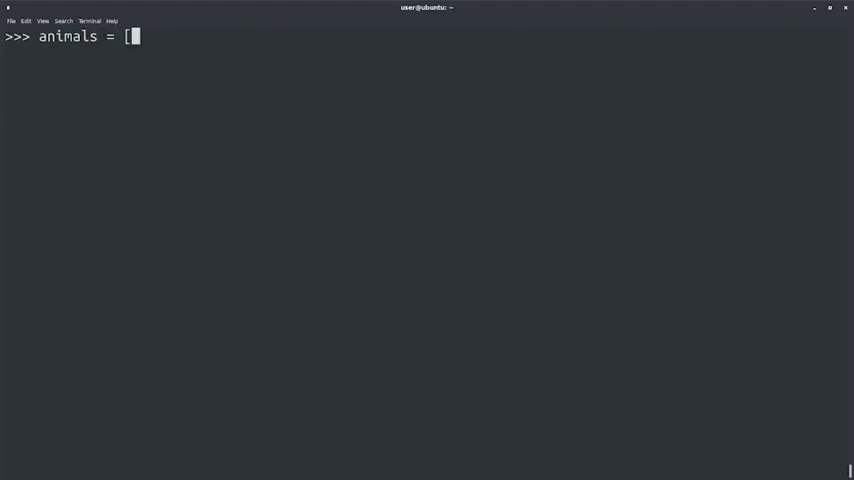
text("Lion", ")
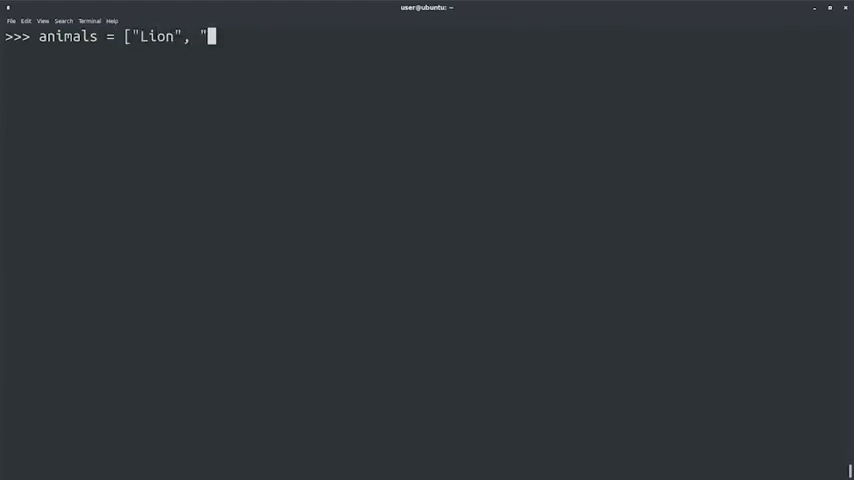
text(Zebra")
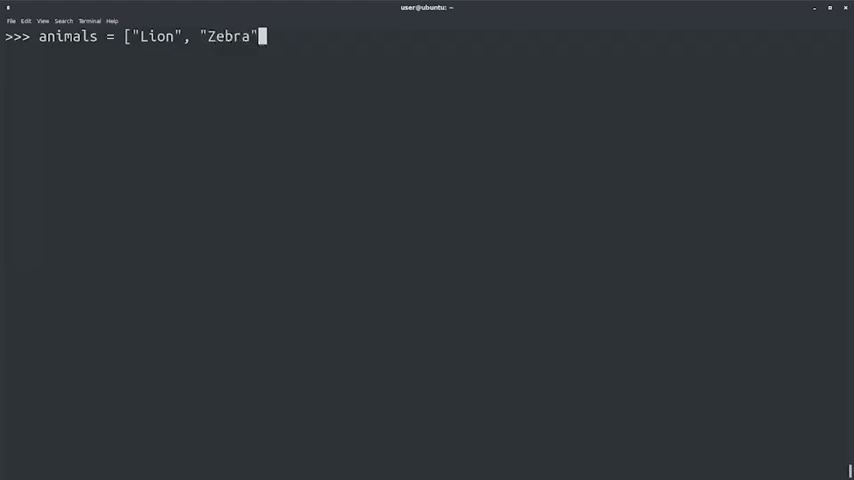
text(, "Dolph)
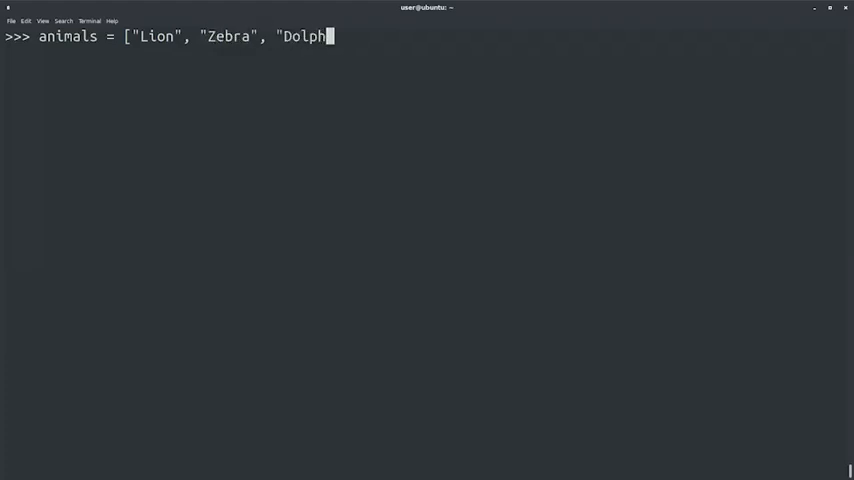
text(in", "M)
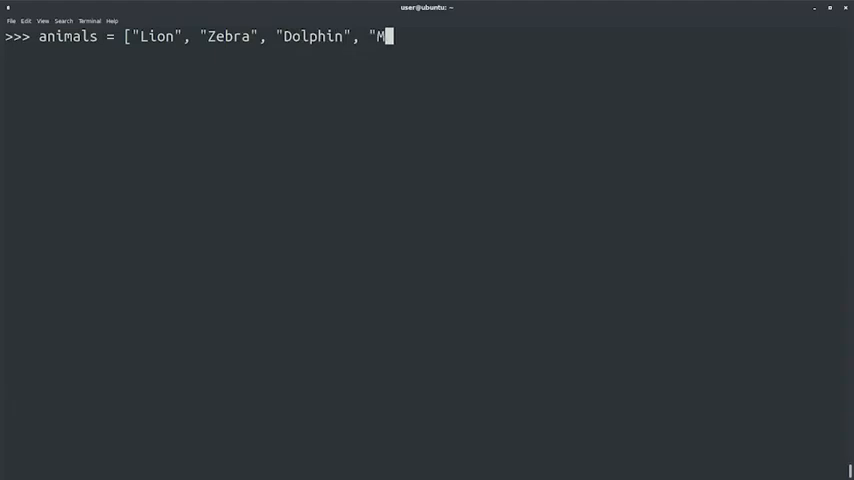
text(onkey")
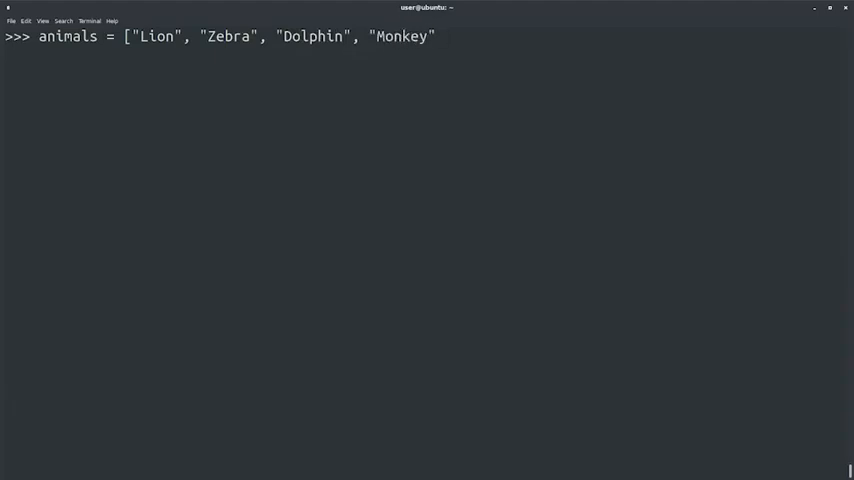
text(])
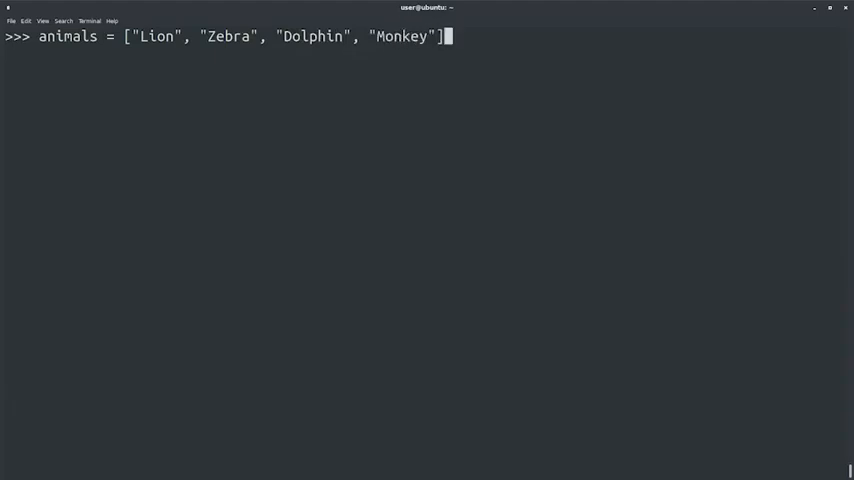
text(chars)
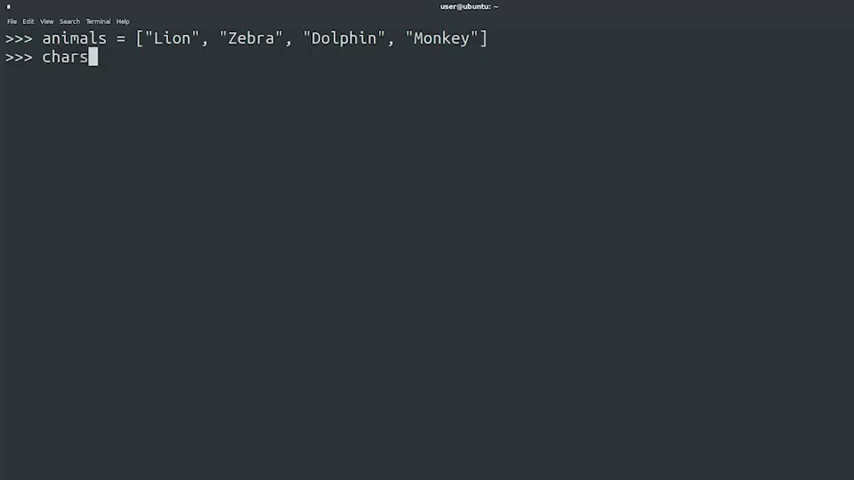
text(= 0)
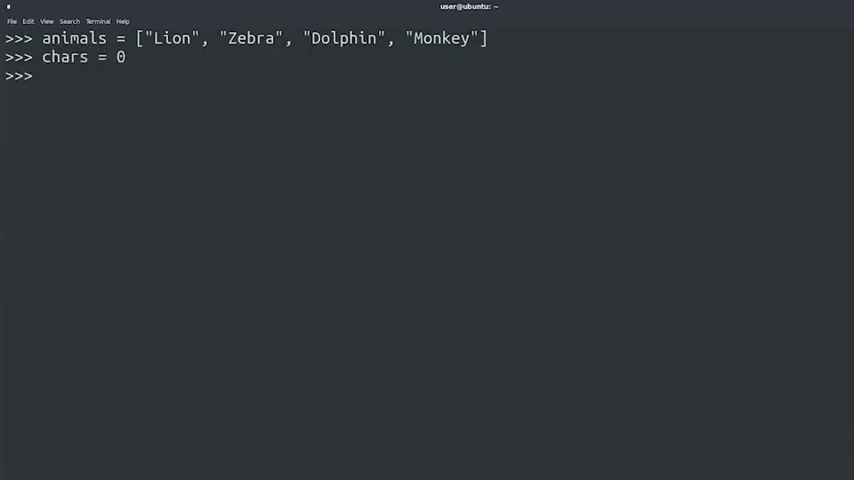
- Enter a for loop adding len(animal) to chars for each animal
text(for animal in animals:)
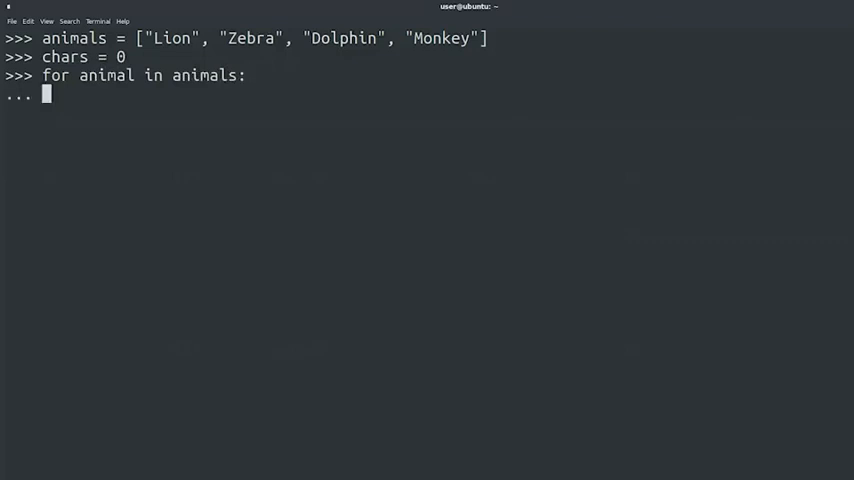
text(ch)
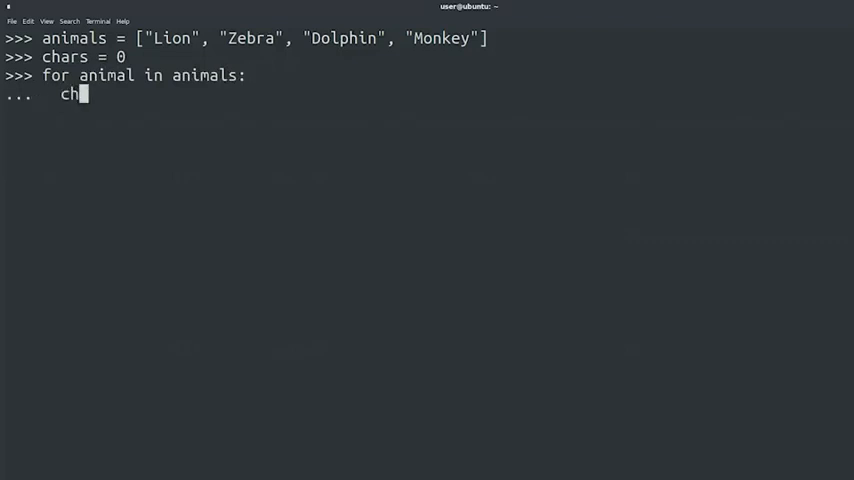
text(ars +=)
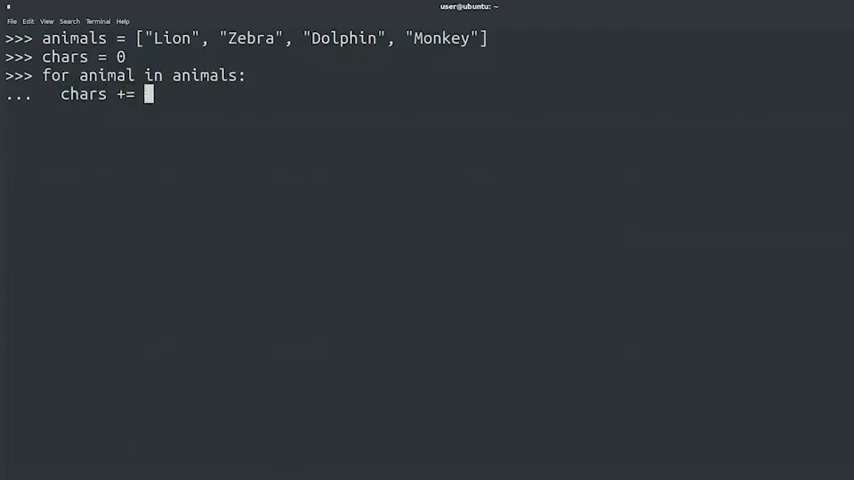
text(len()
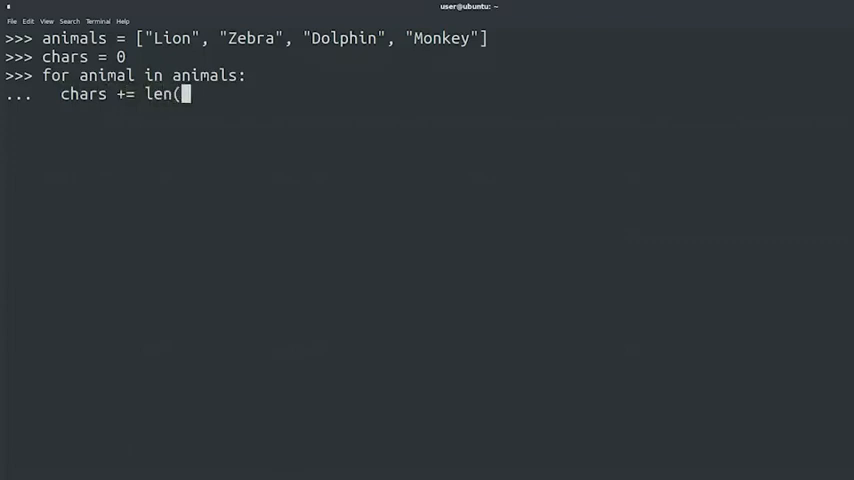
text(animal)
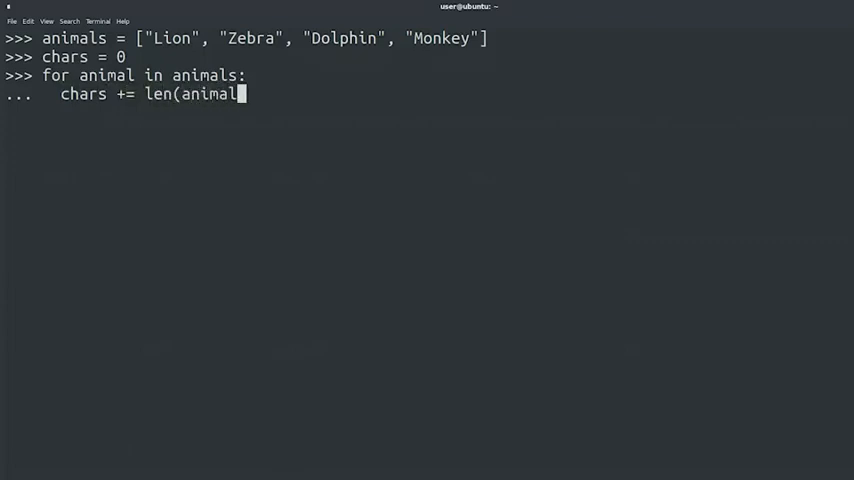
text())
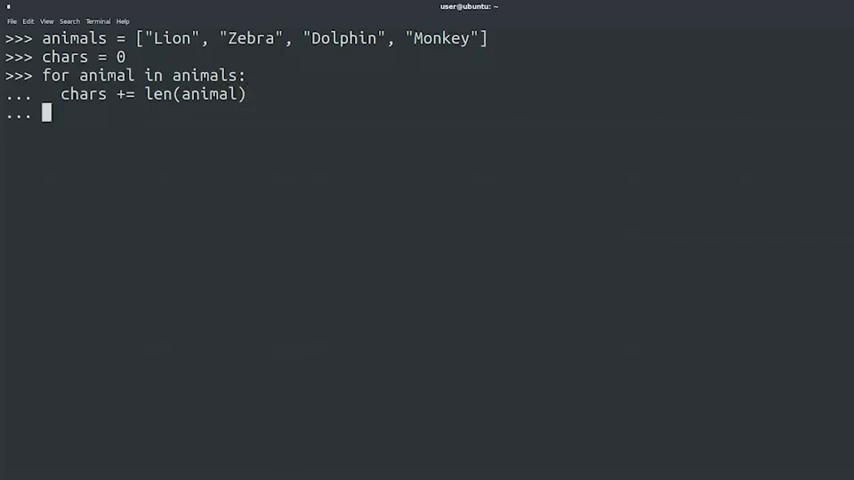
text(p)
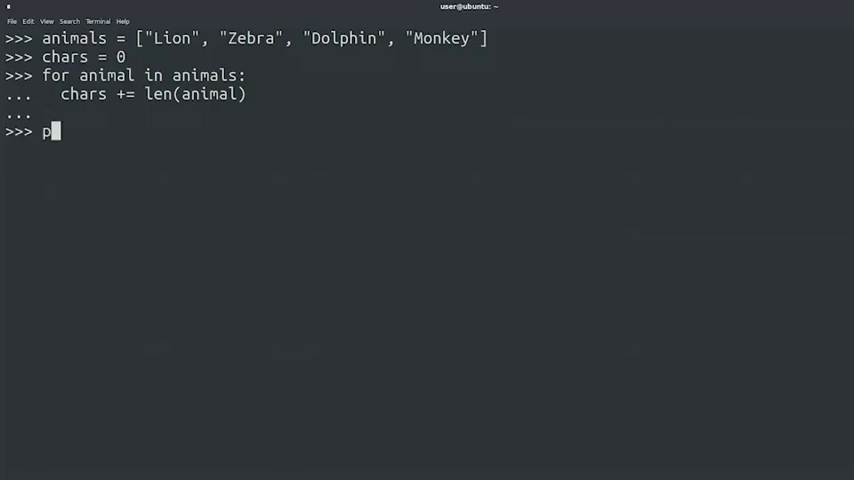
- Print "Total characters: {}, Average length: {}" formatted with chars and chars/len(animals)
text(rint(")
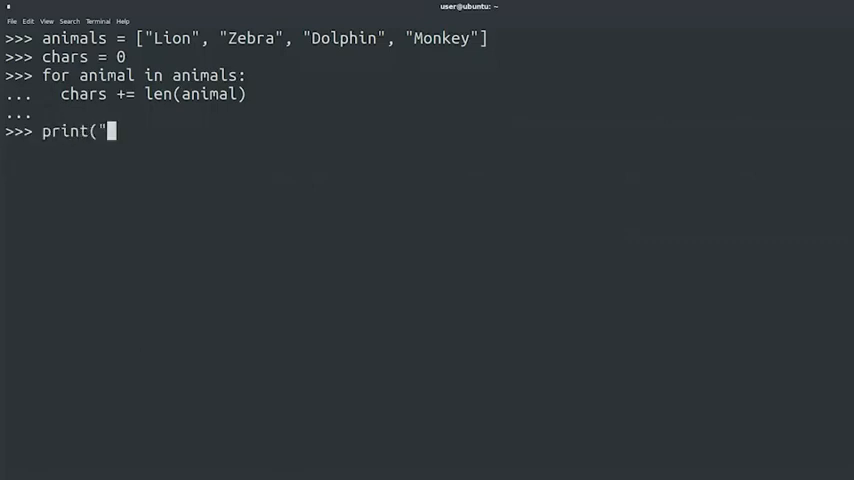
text(Total charac)
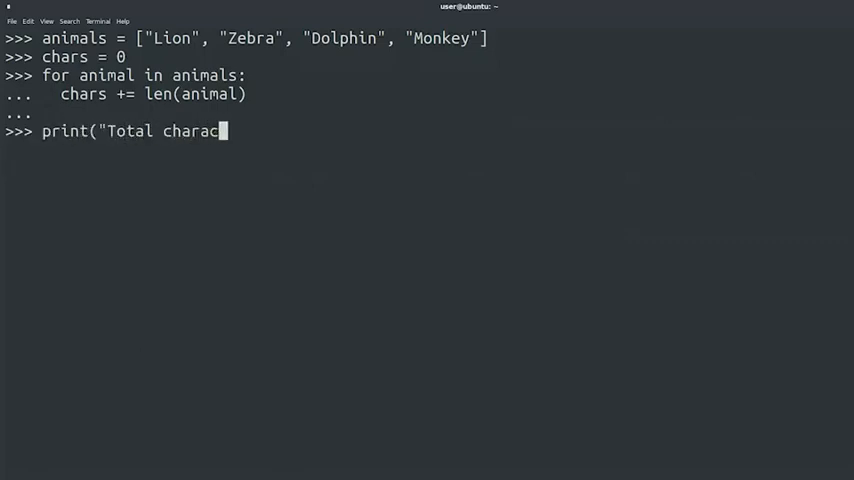
text(ters:)
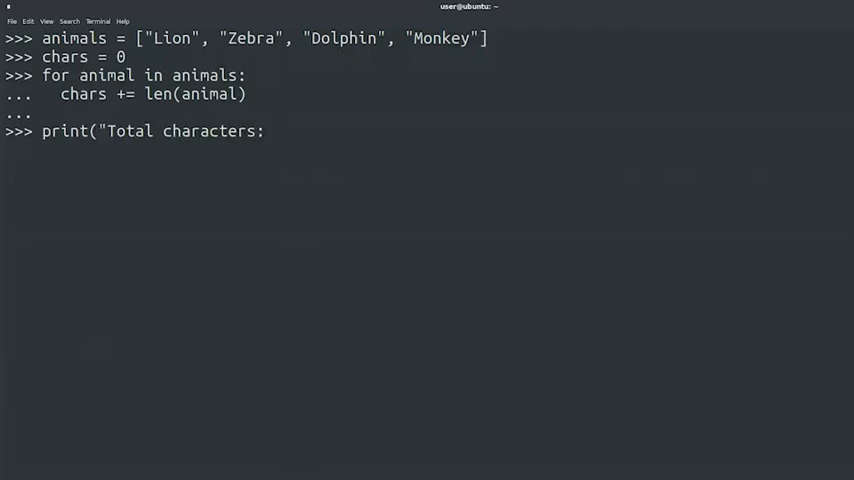
text({})
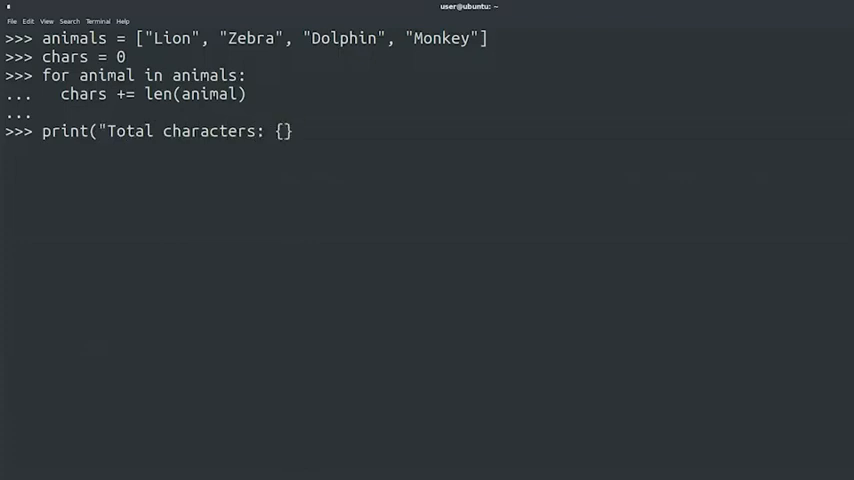
text(, Aver)
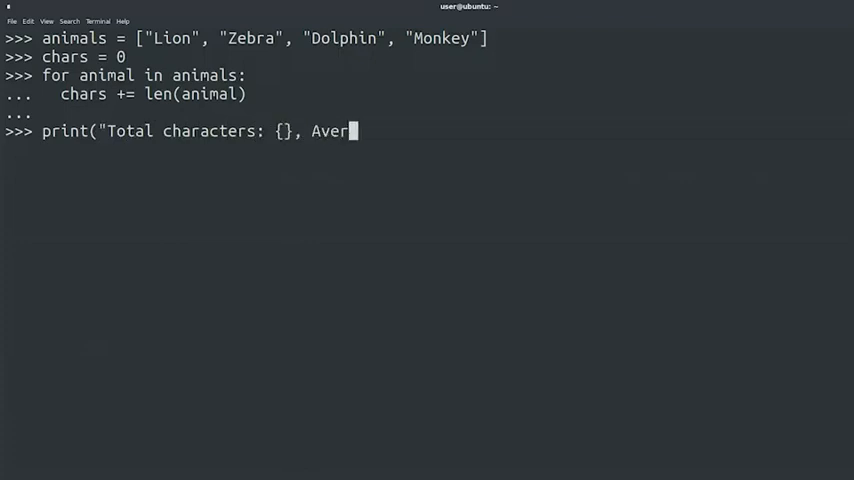
text(age length:)
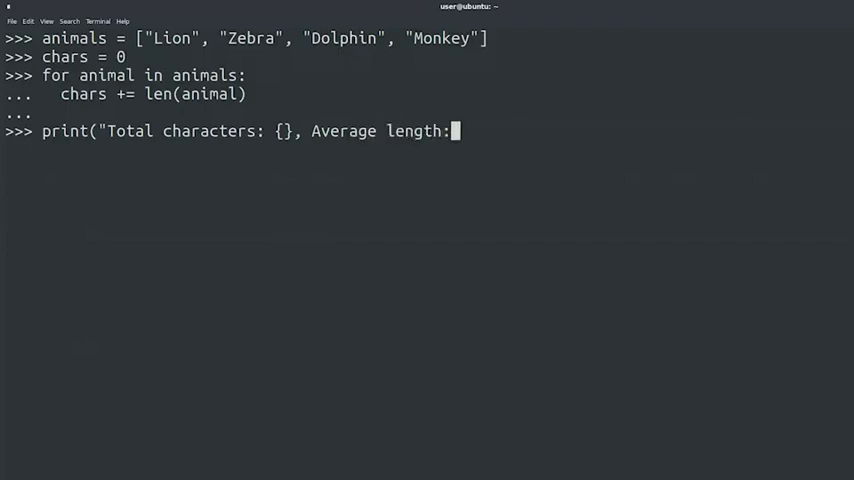
text({})
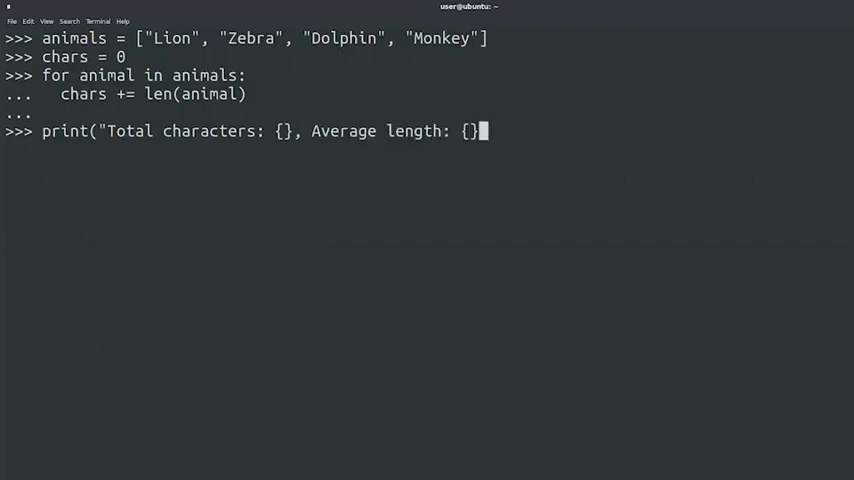
text(.format)
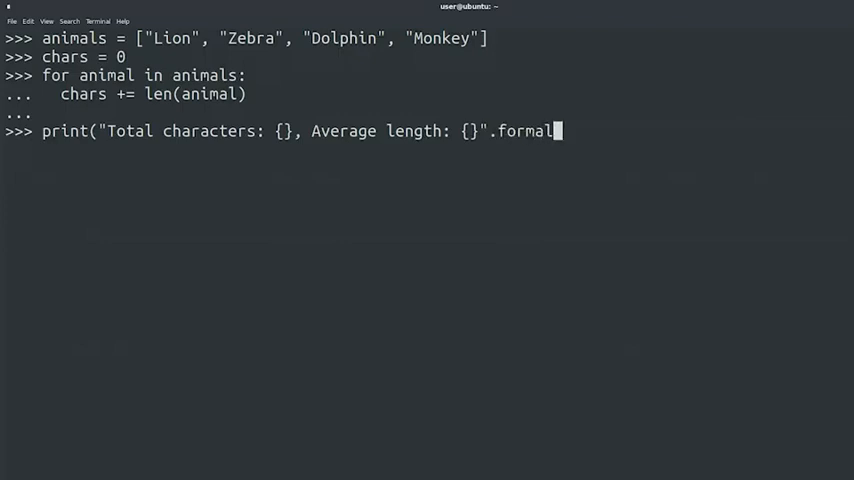
text(())
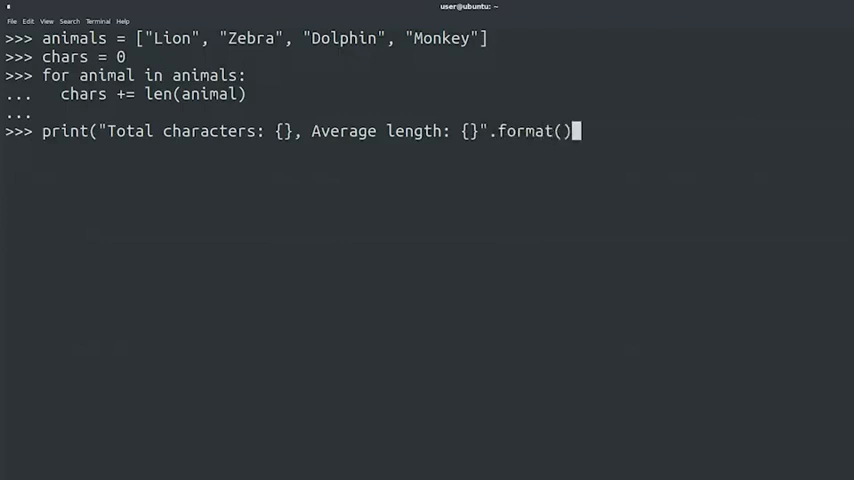
text(cha)
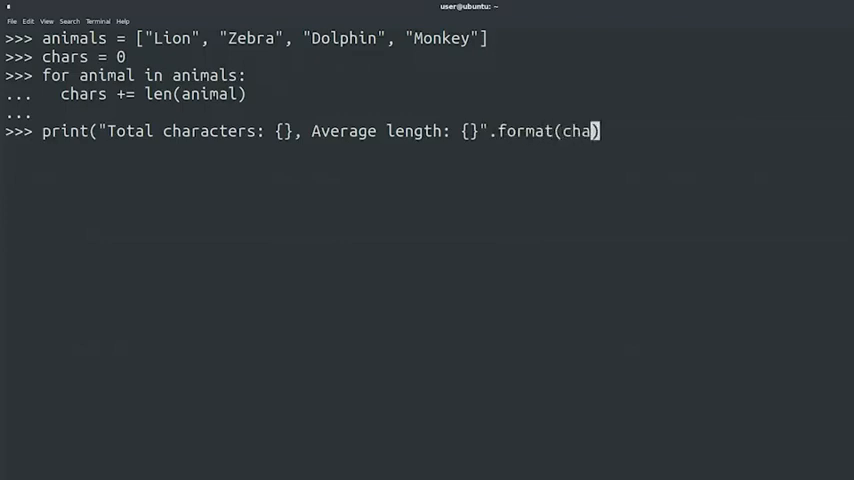
text(rs, chars/len)
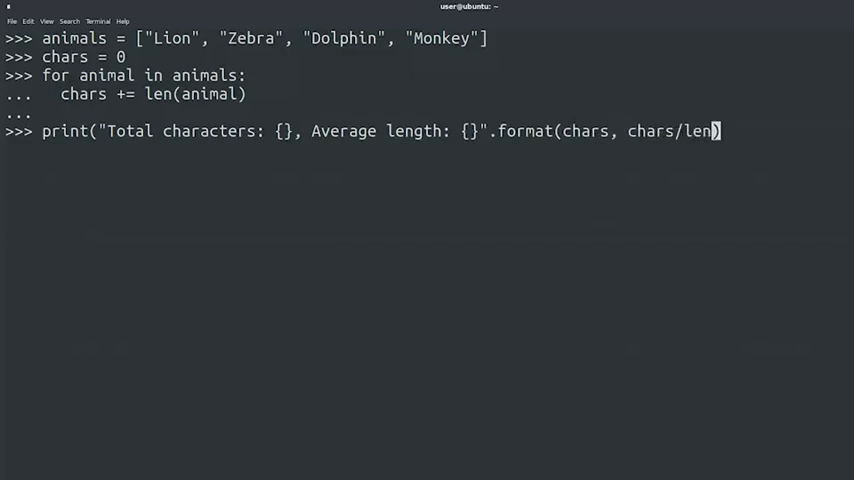
text(g)
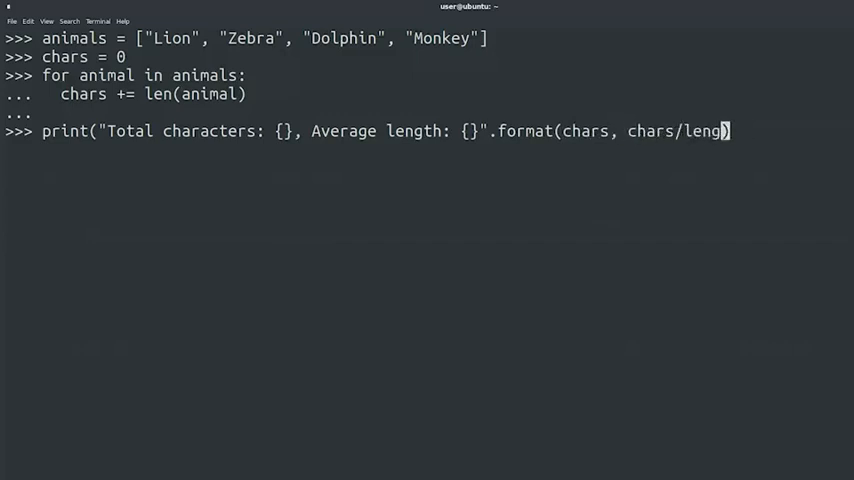
text((anim)
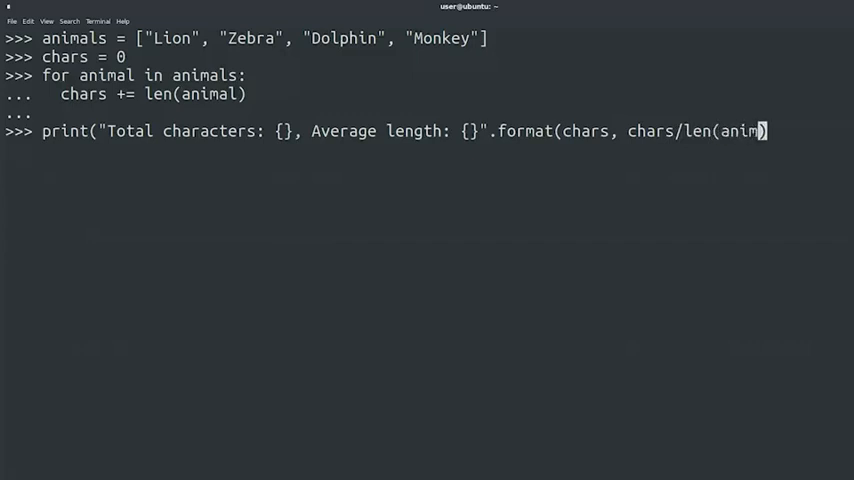
text(als))))
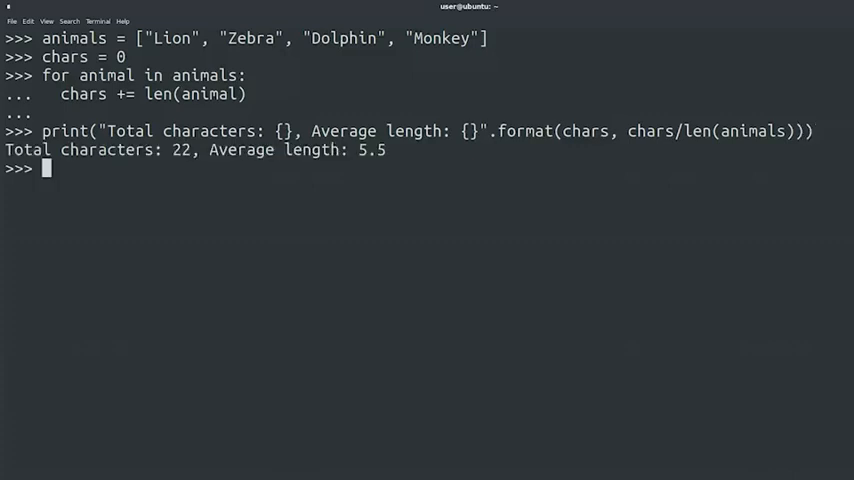
- Select the word Lion and the animals list line in the terminal
double_click(168, 38)
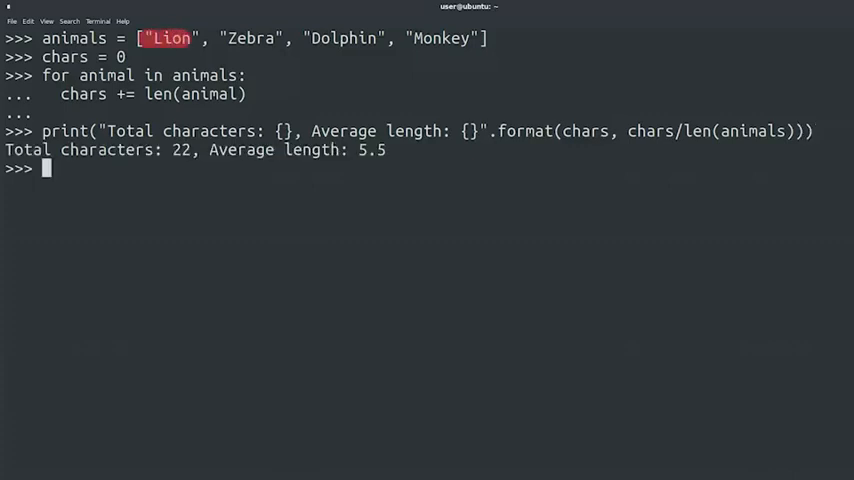
drag(148, 38, 488, 38)
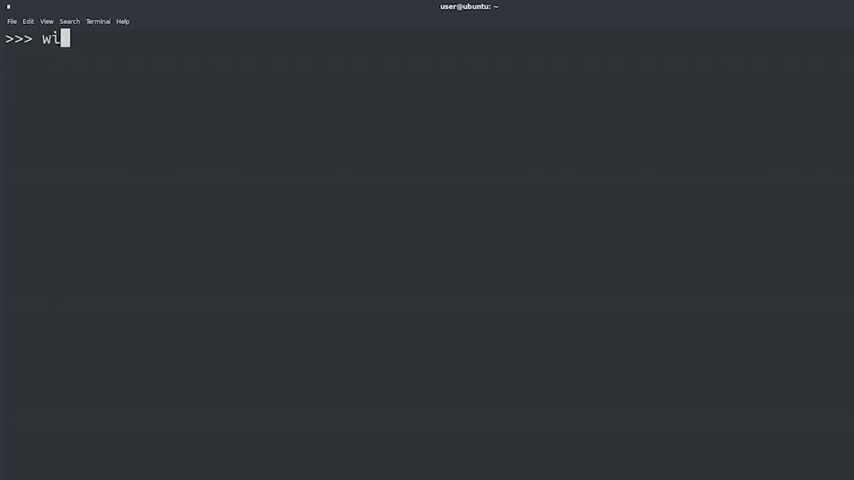
- Define winners = ["Ashley", "Dylan", "Reese"]
text(nners =)
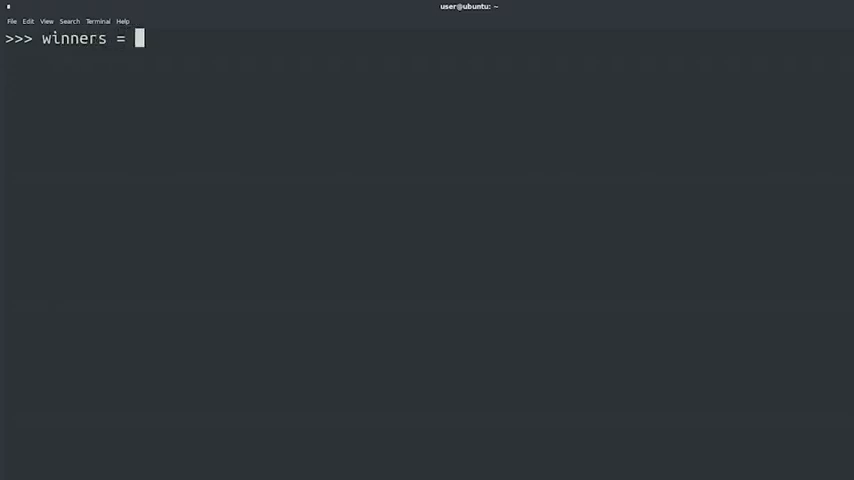
text([)
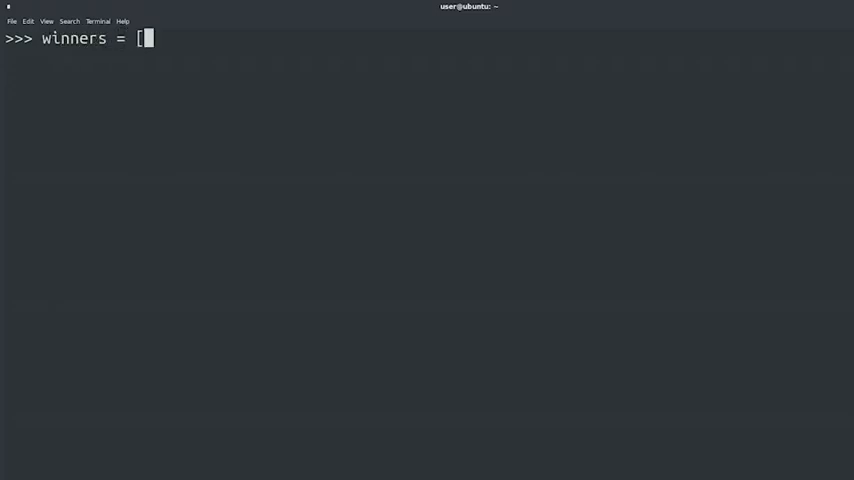
text("Ashley)
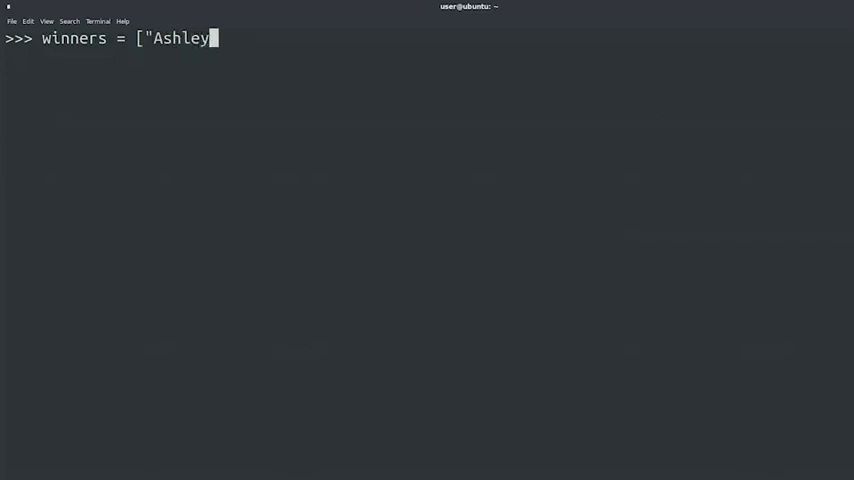
text(", "Dylan",)
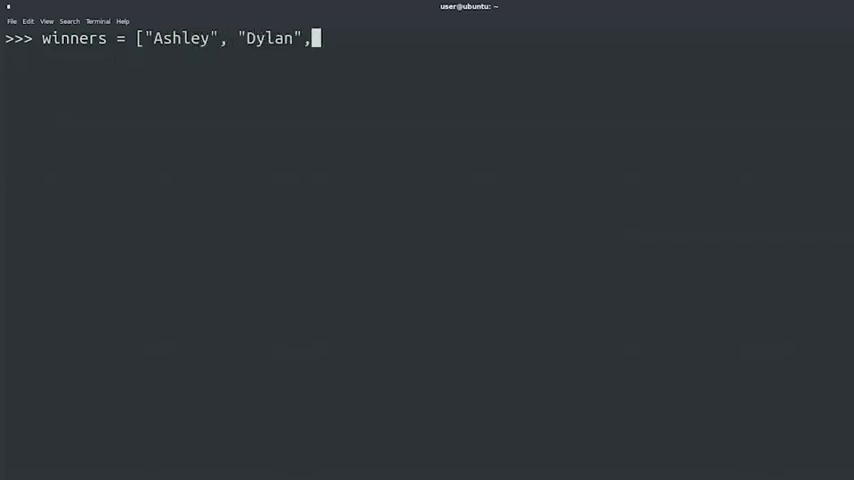
text("Rees)
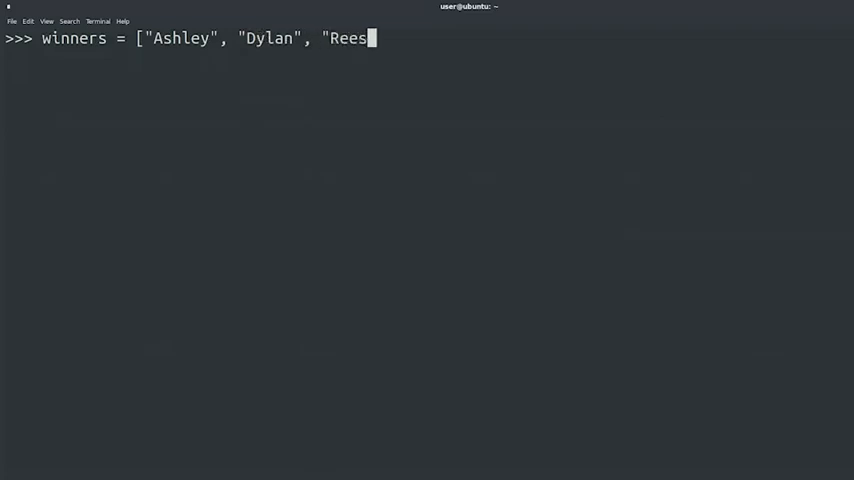
text(e"])
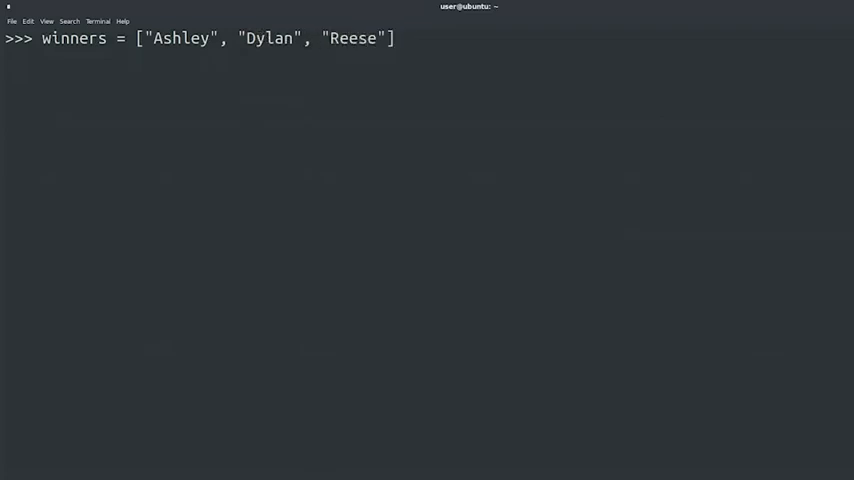
- Loop over enumerate(winners), printing index + 1 and person in "{} - {}" format
text(for)
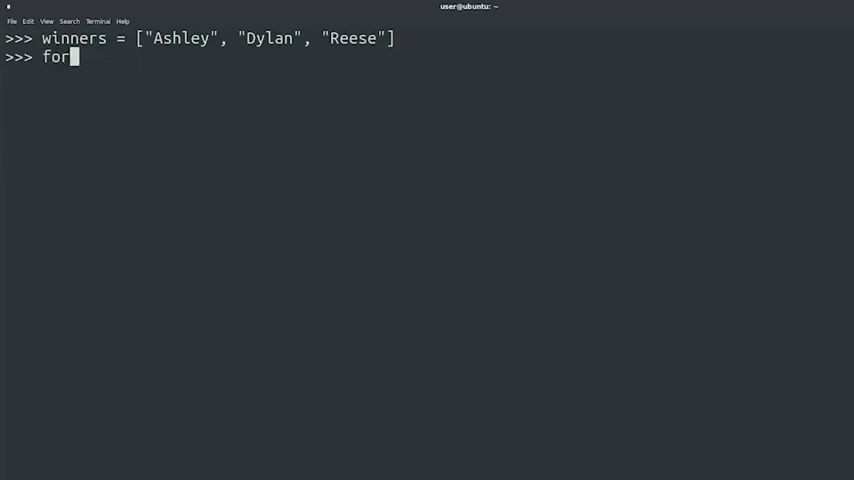
text(index)
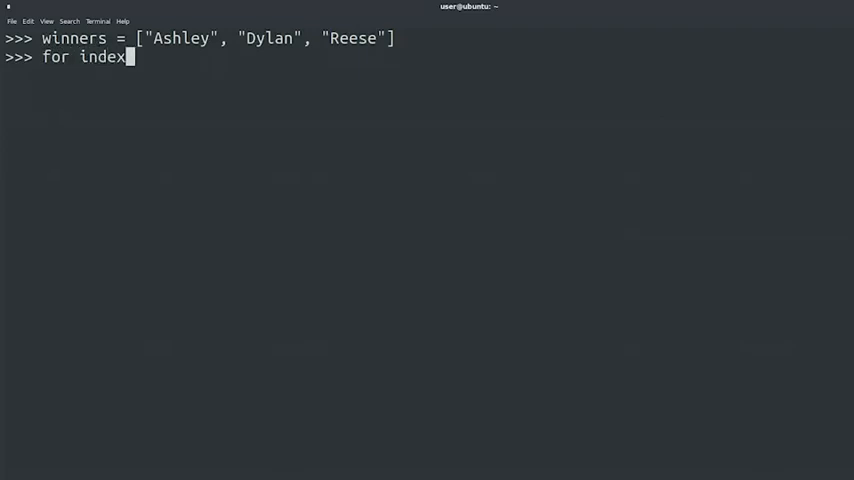
text(, person in enu)
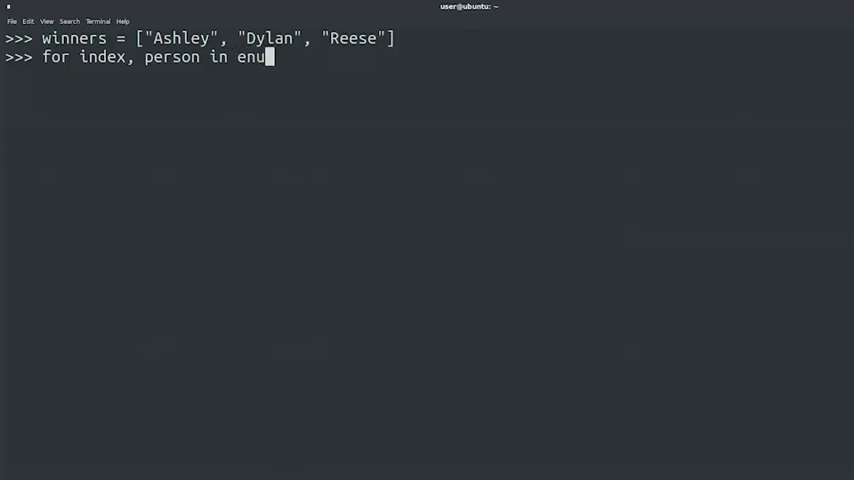
text(merate()
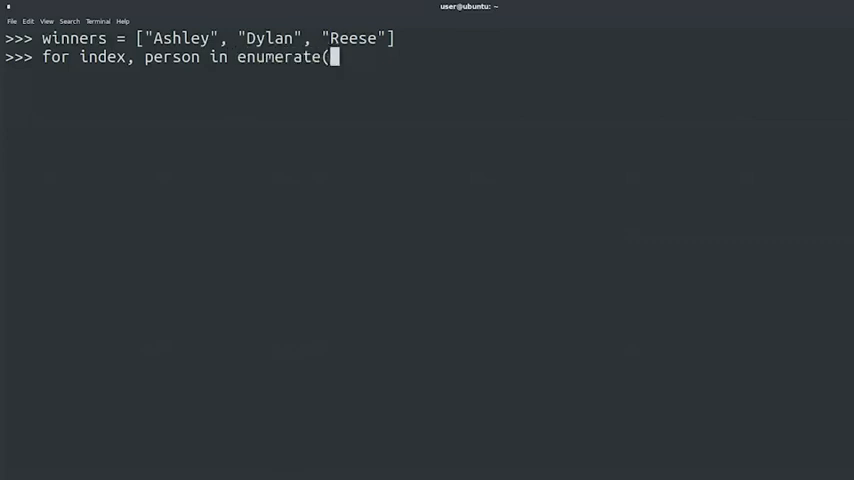
text(winners):)
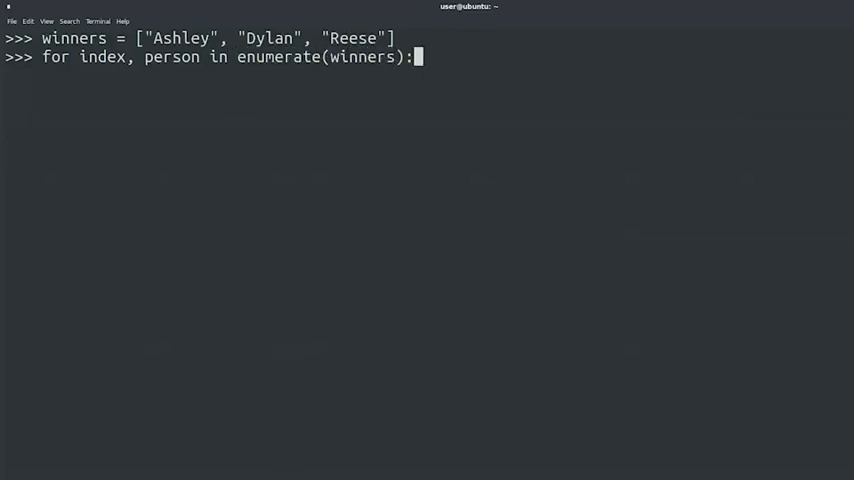
text(print)
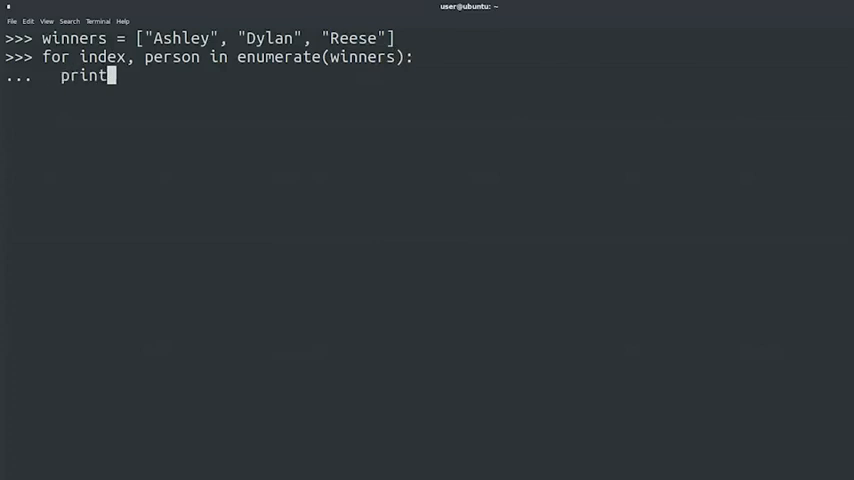
text(("{} - {)
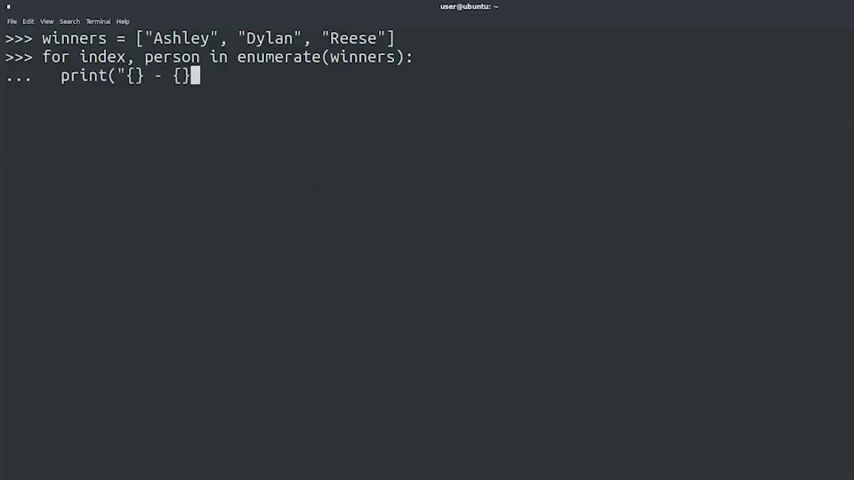
text(.)
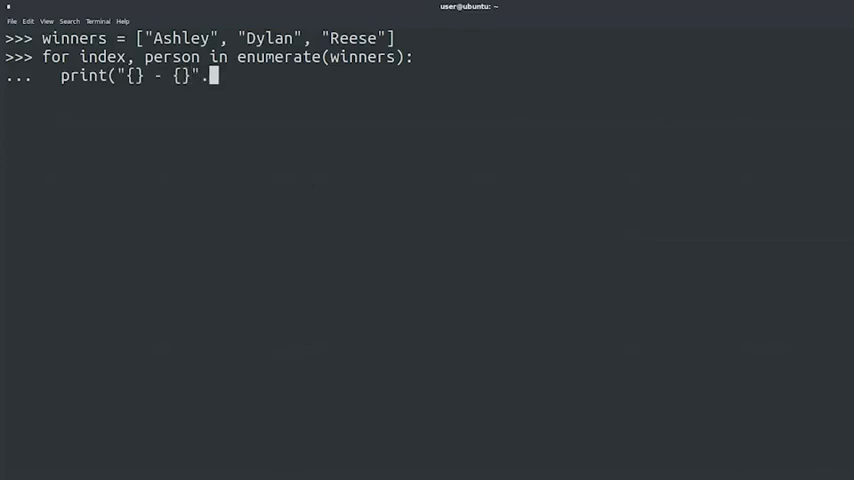
text(format()
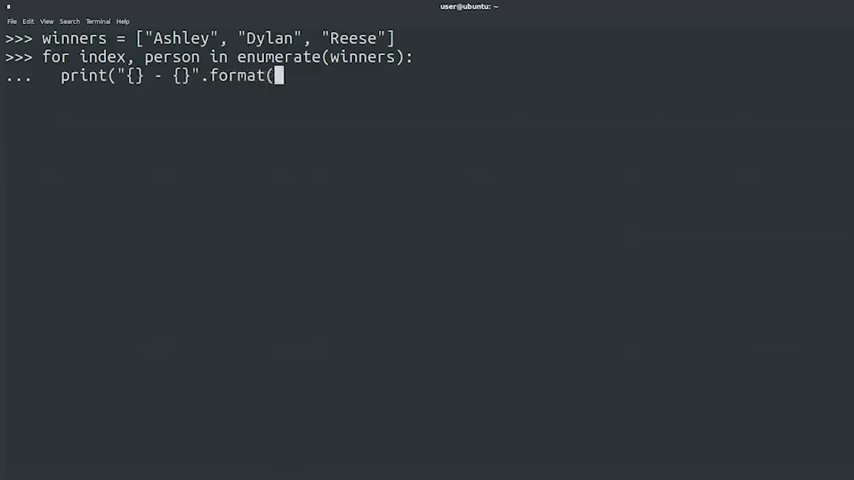
text(index + 1, person)
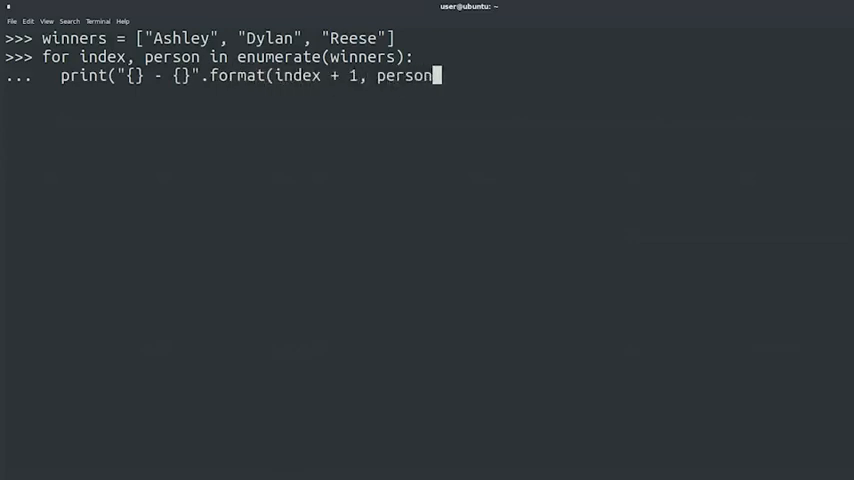
text())
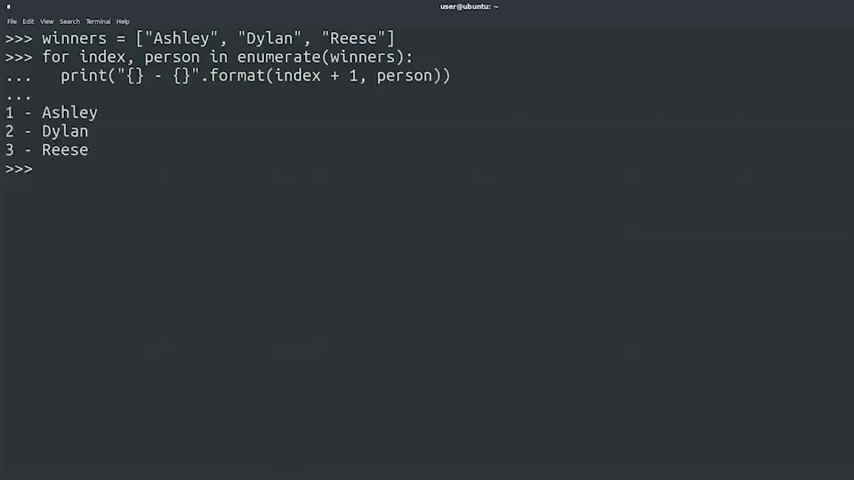
- Select text from the winners loop, including the word index in its header
drag(5, 112, 96, 149)
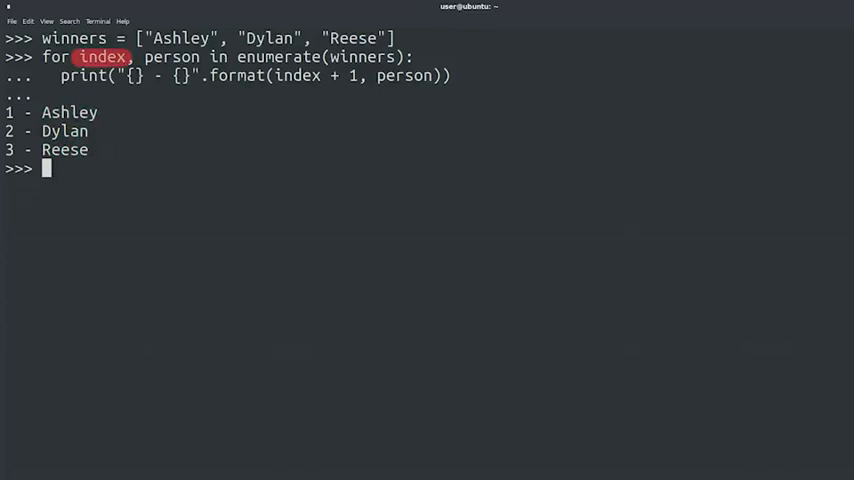
double_click(170, 57)
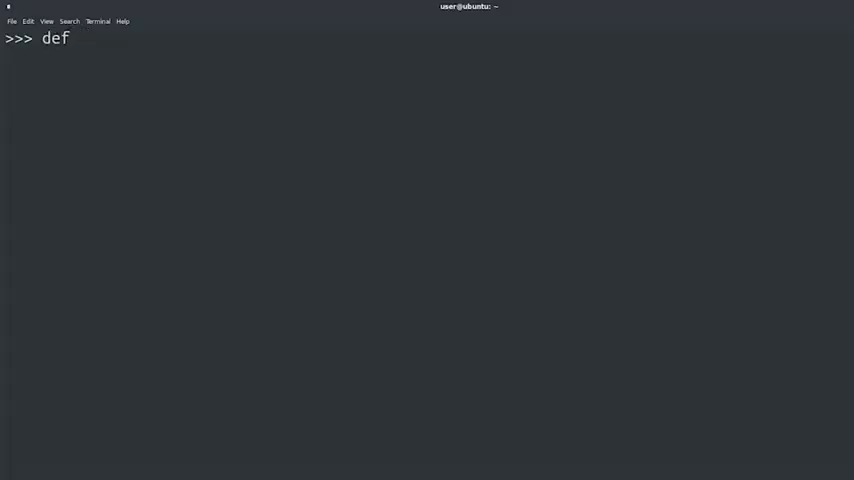
- Write the header def full_emails(people): with result = [] as its first body line
text(full_)
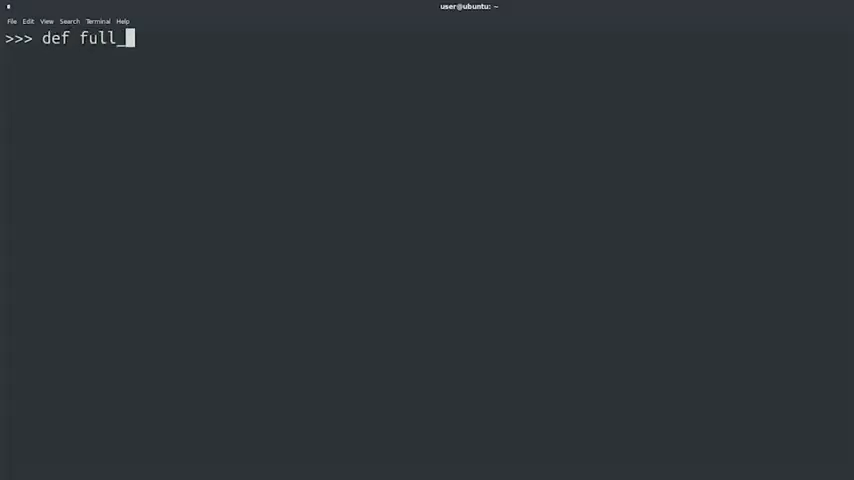
text(emails()
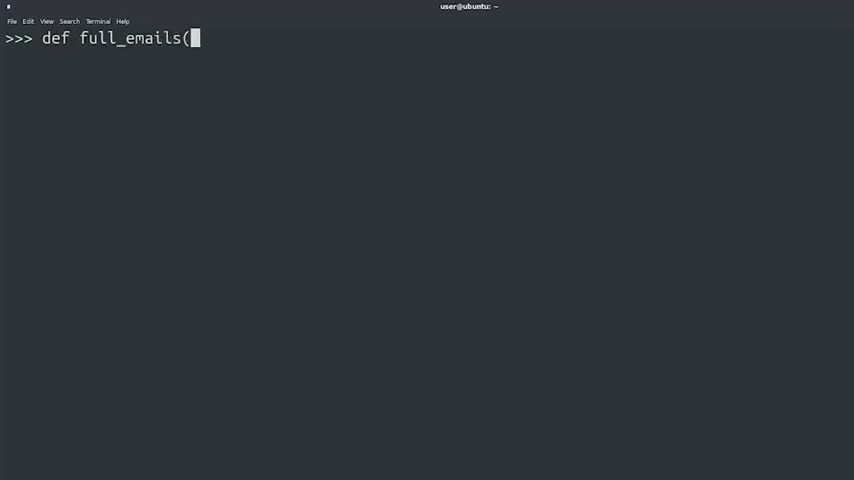
text(peo)
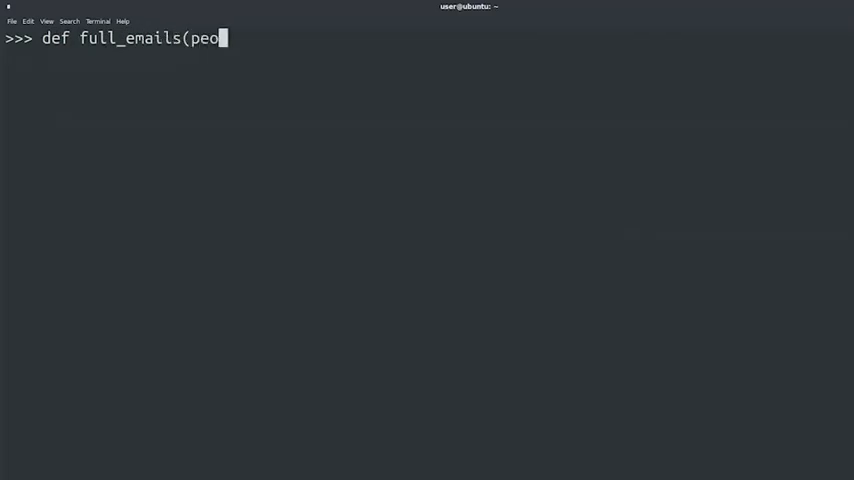
text(ple))
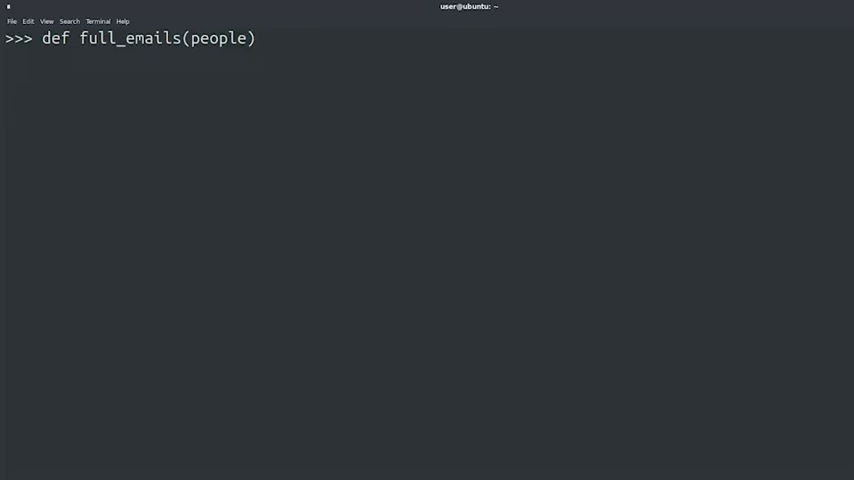
text(:)
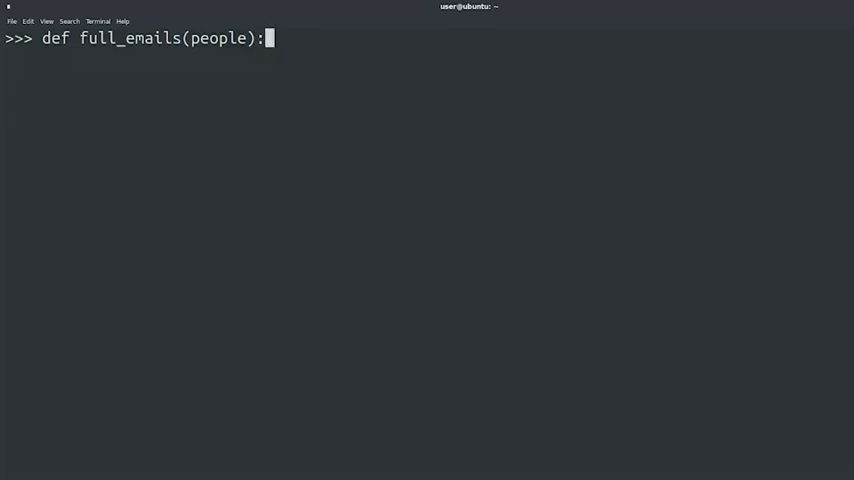
key(Return)
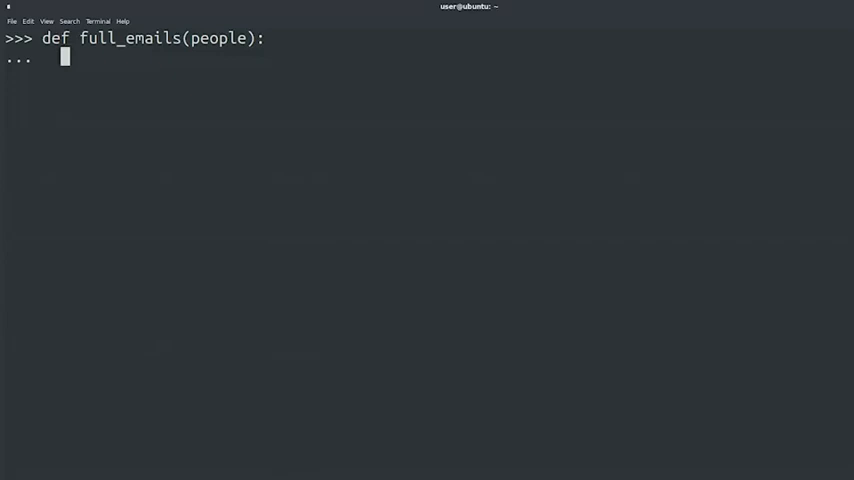
text(result =)
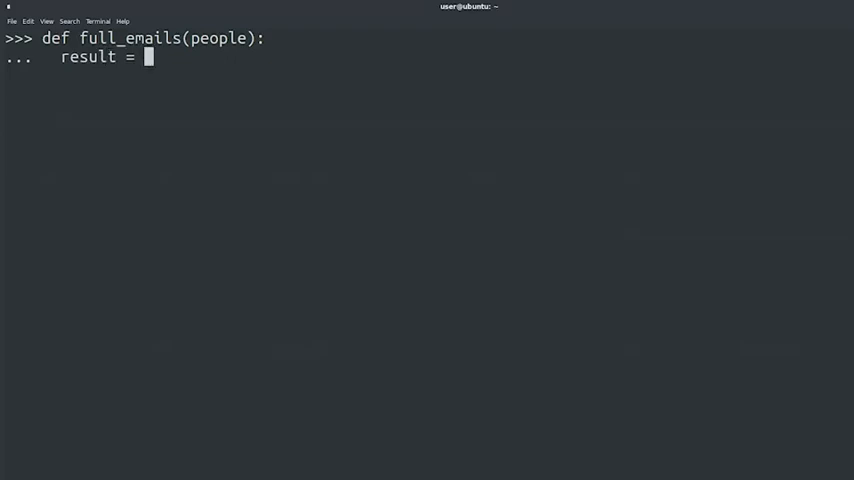
text([])
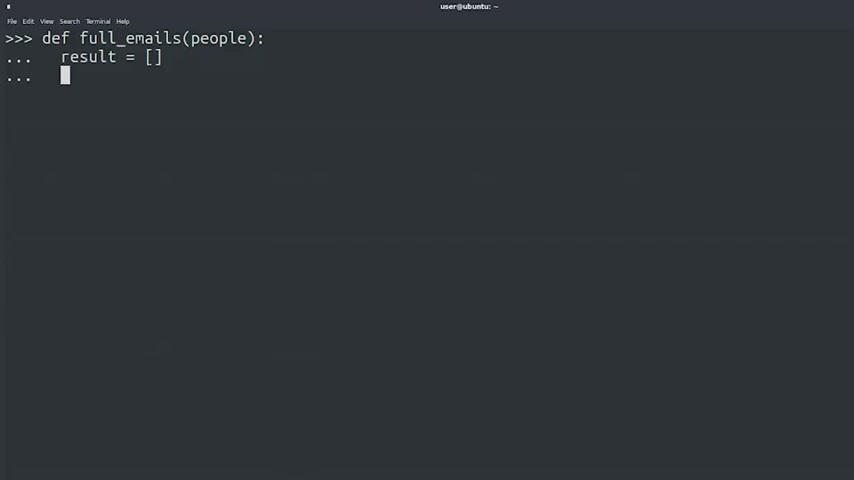
- Loop over email, name in people appending "{} <{}>".format(name, email), then return result
text(for email)
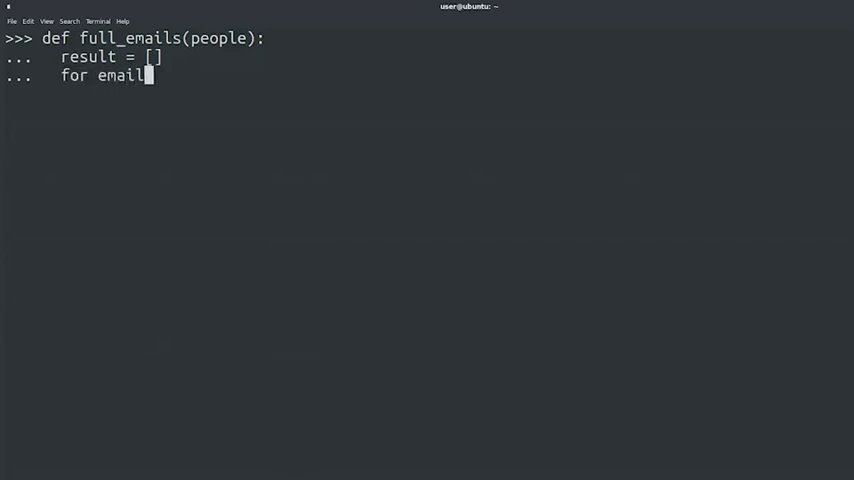
text(, name in people:)
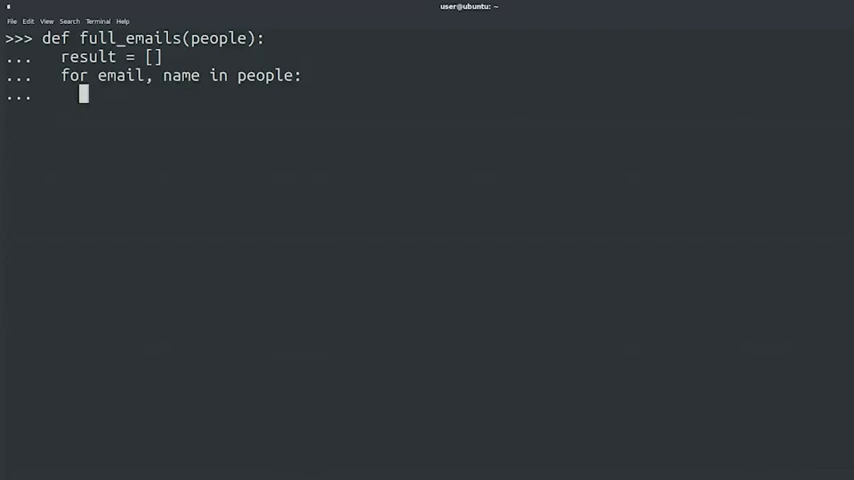
text(result.ap)
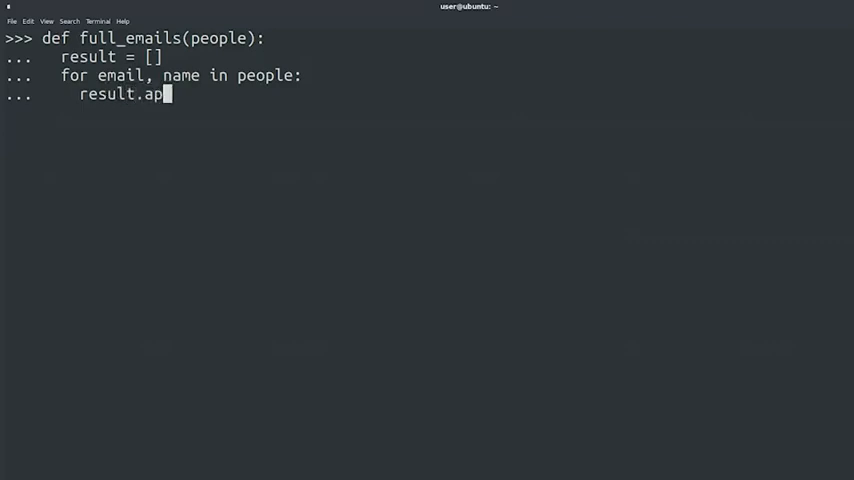
text(pend()
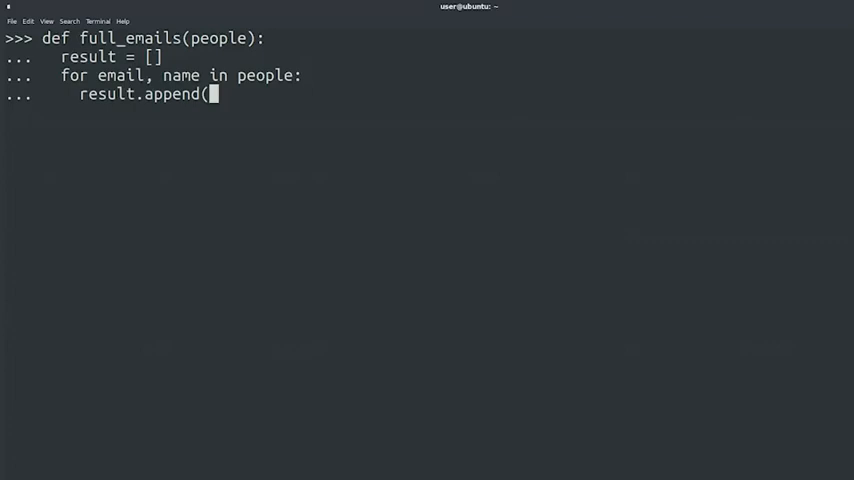
text("{})
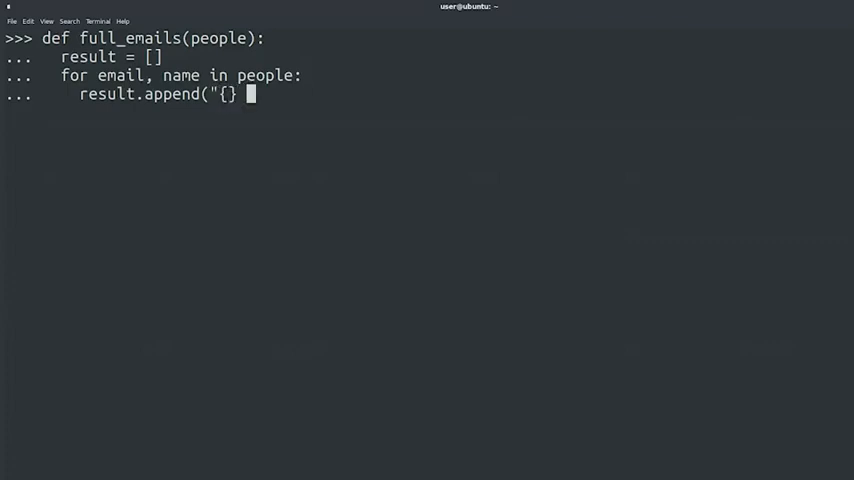
text(<{})
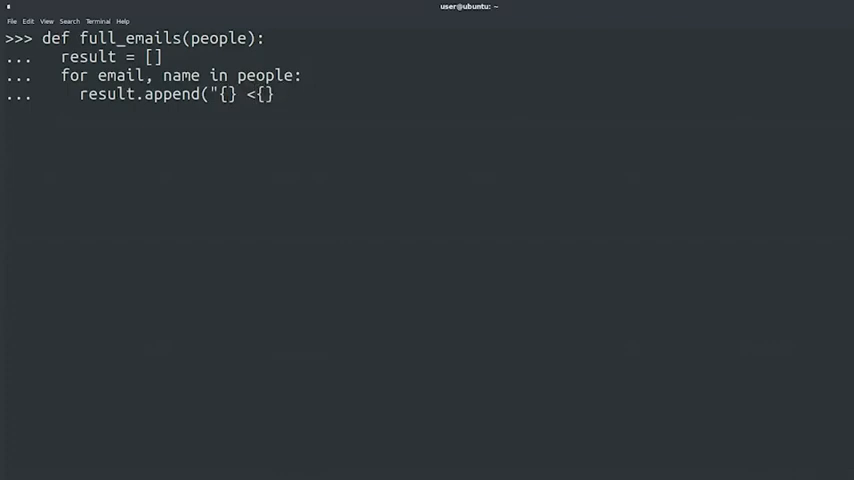
text(>".f)
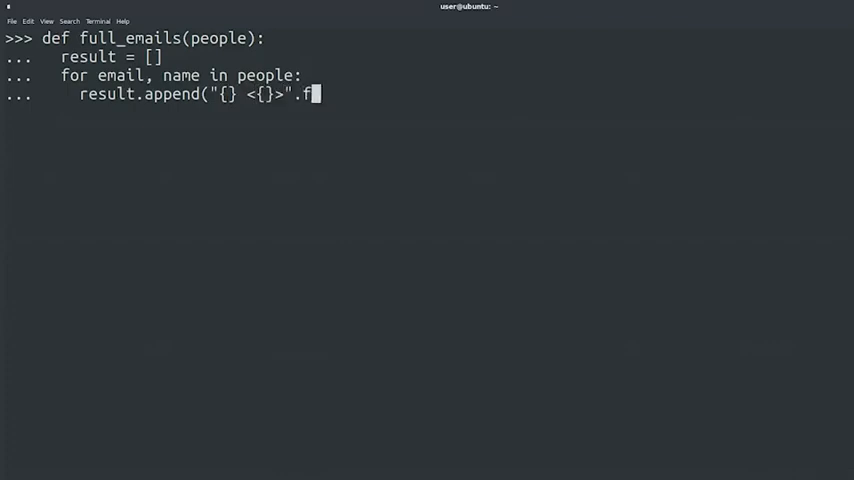
text(ormat(na)
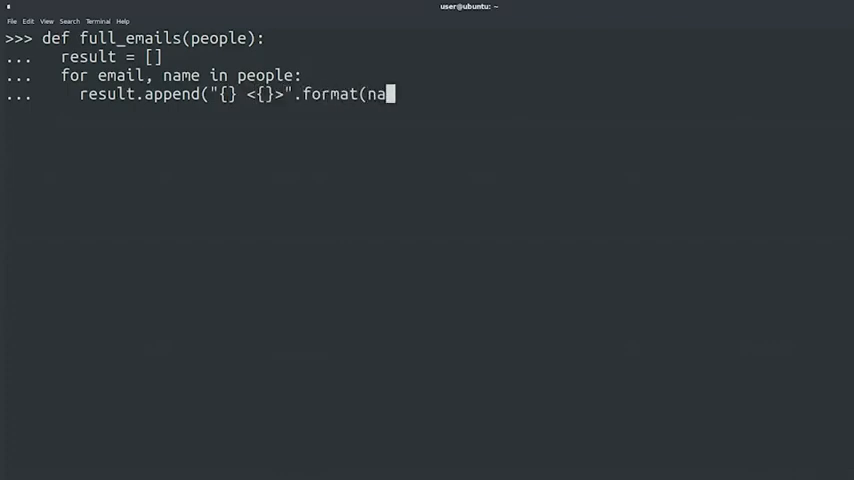
text(me, email)
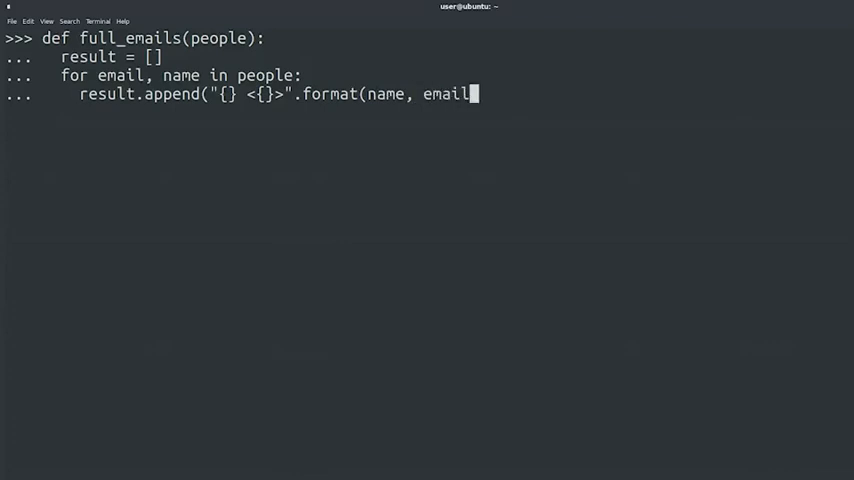
text()))
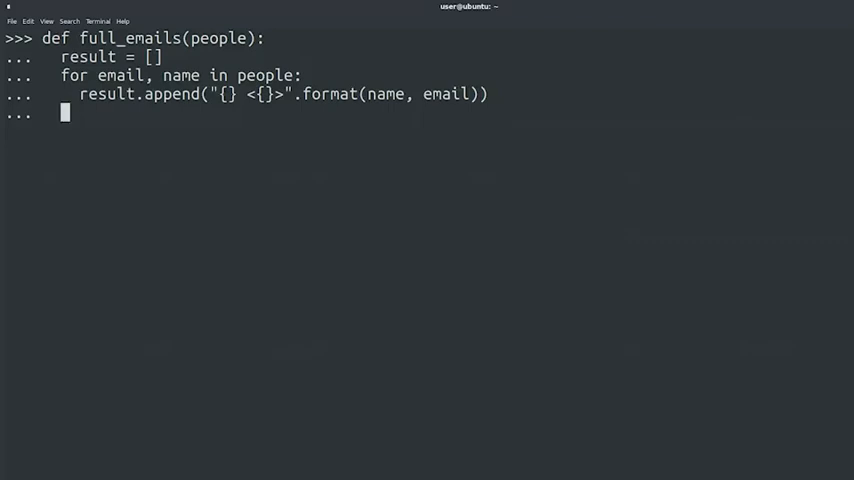
text(return)
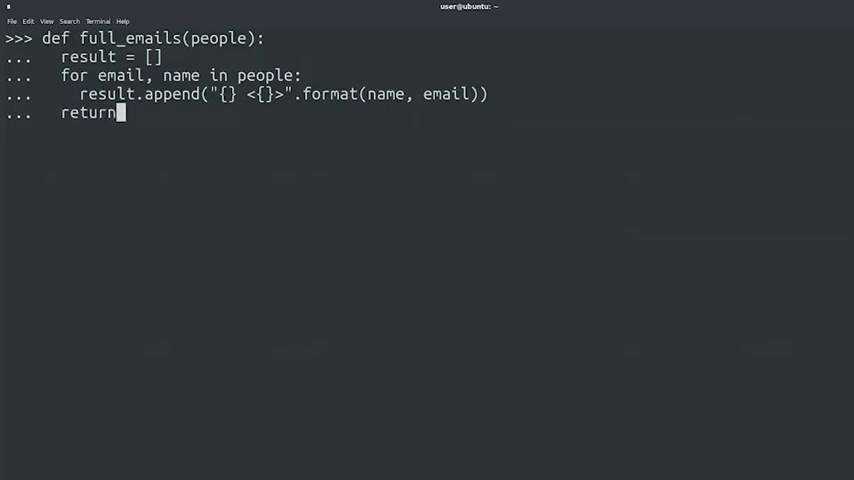
text(result)
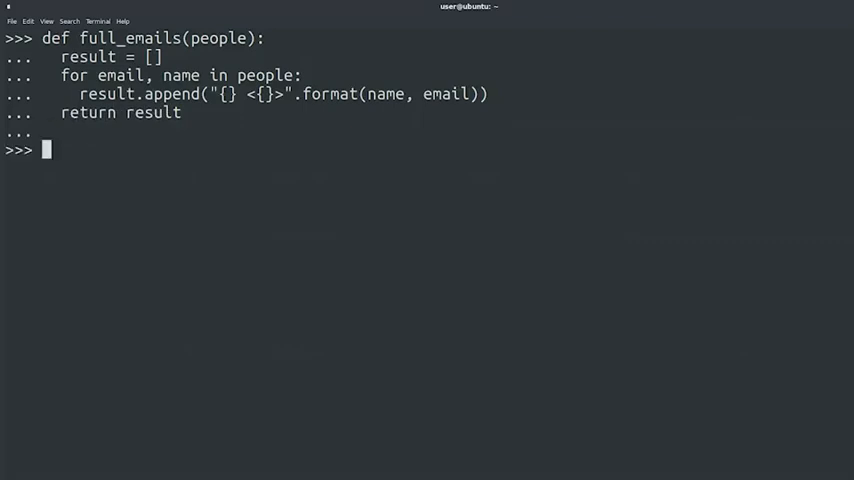
text(p)
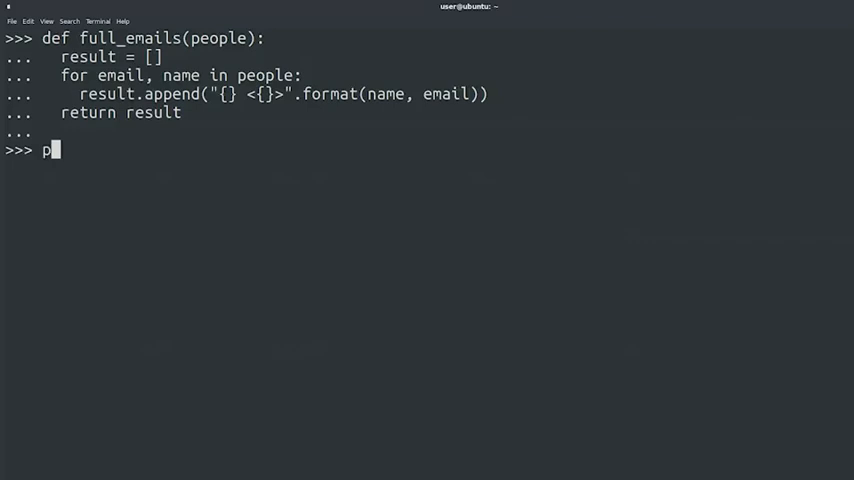
text(rint(full_emails([)
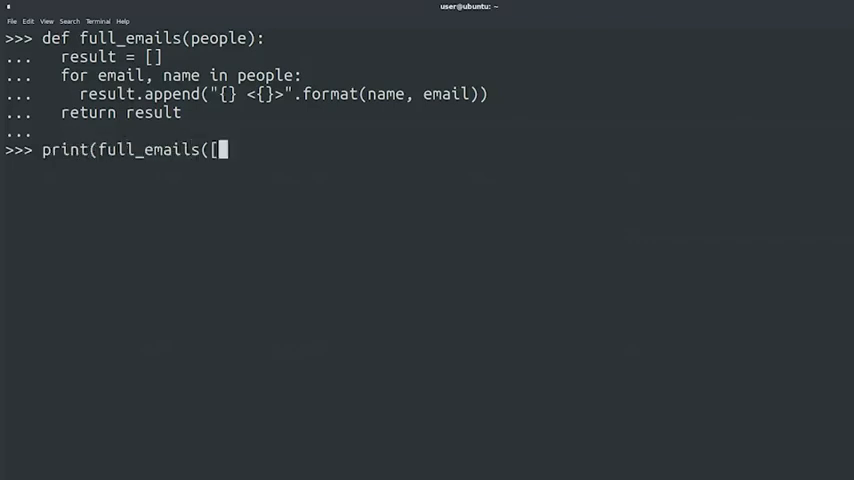
text((")
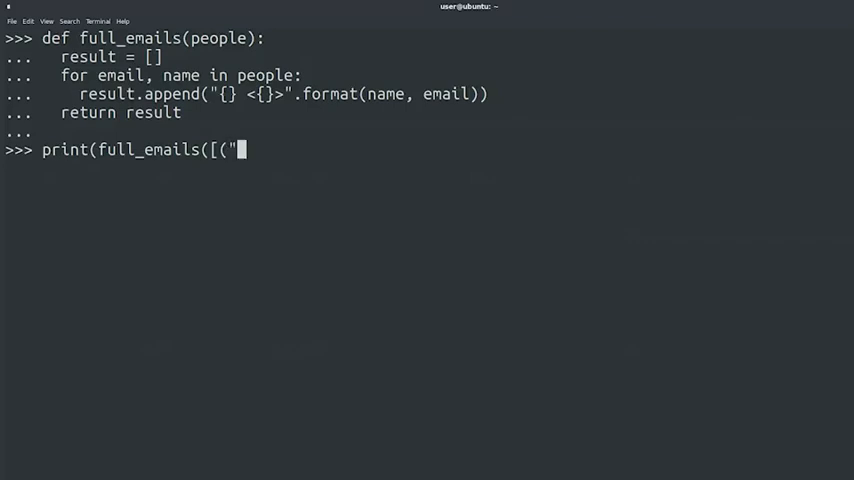
text(alex@)
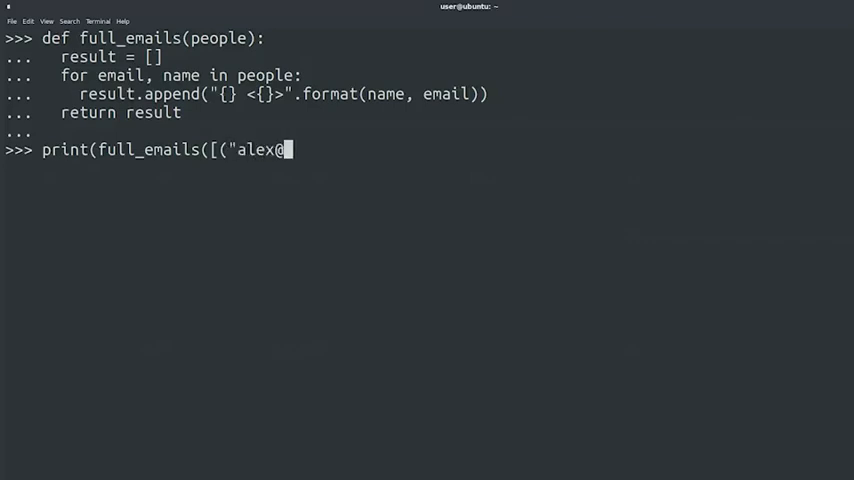
text(example.c)
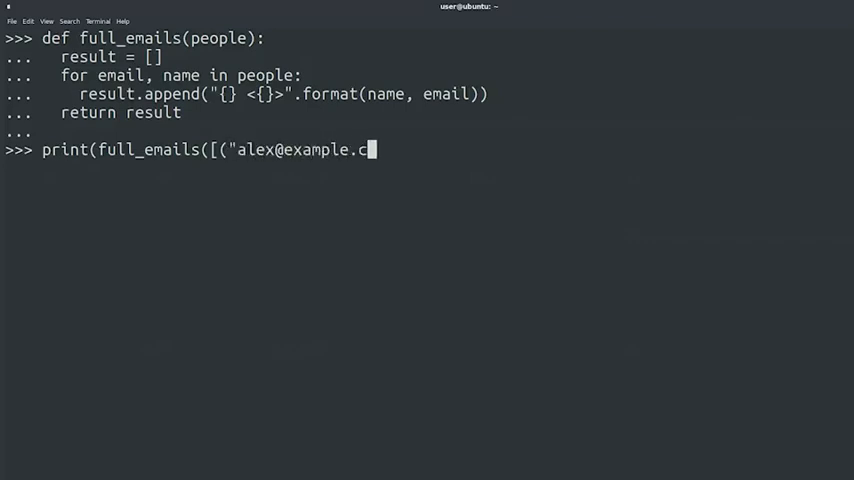
text(om",)
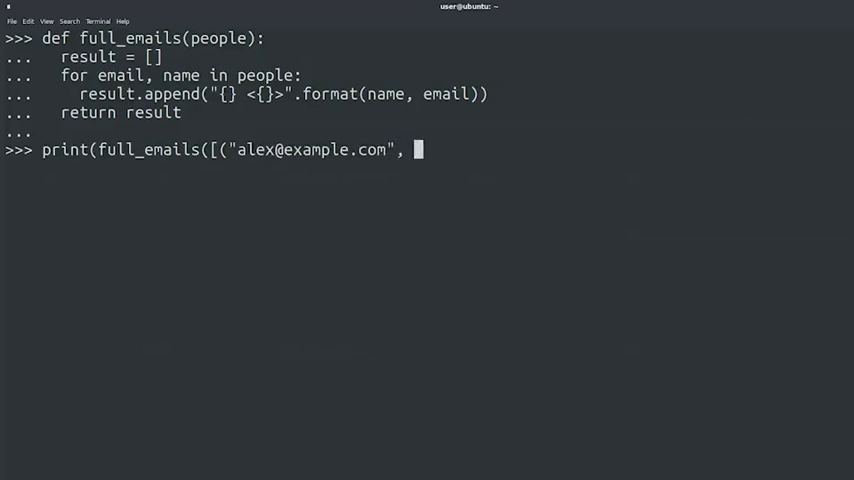
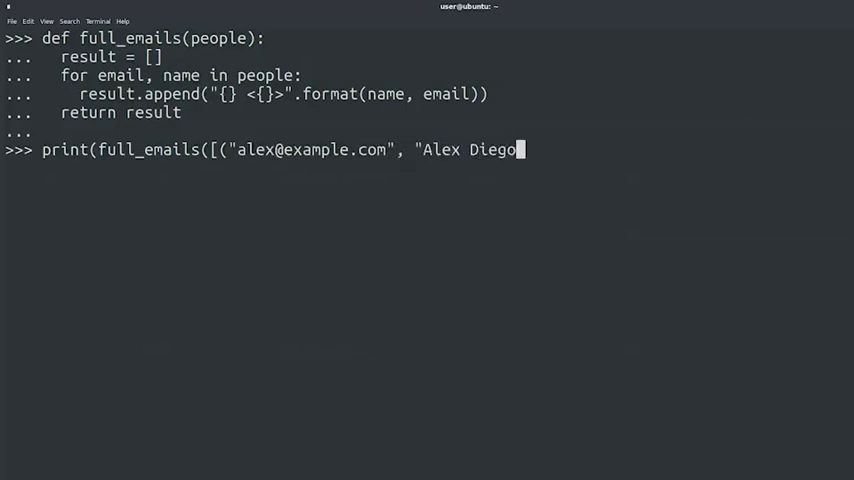
text(")
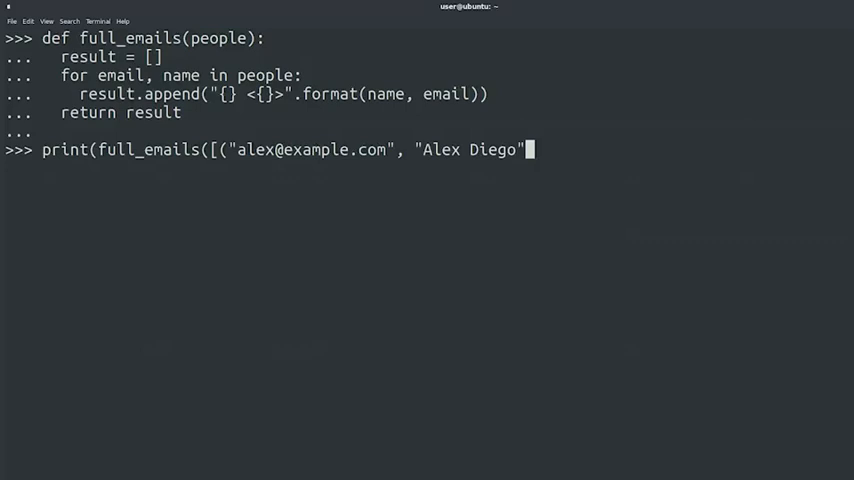
text(),)
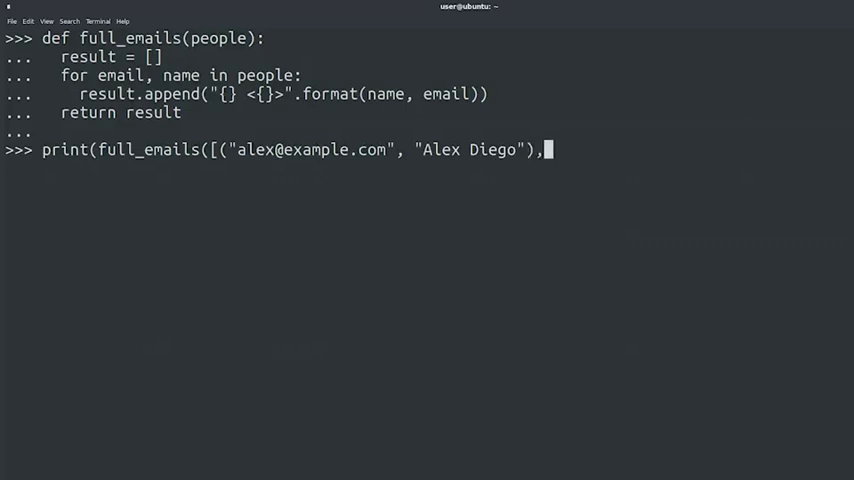
text(" ")
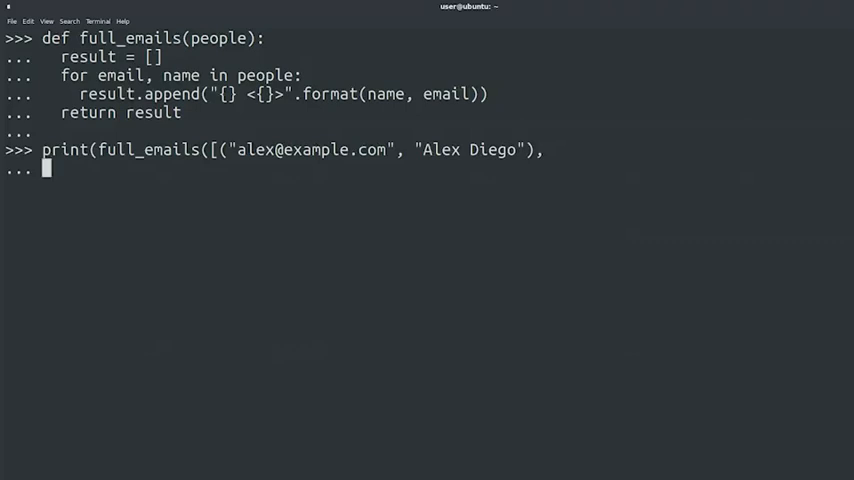
text(("sha)
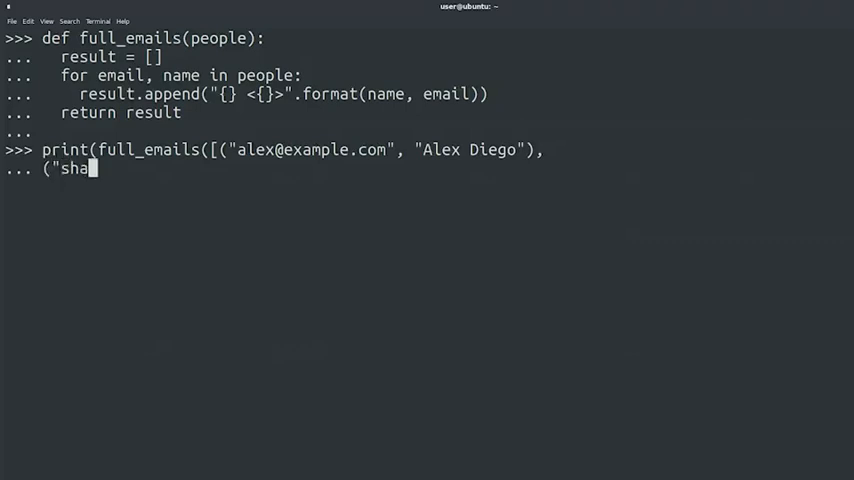
text(y@example.co)
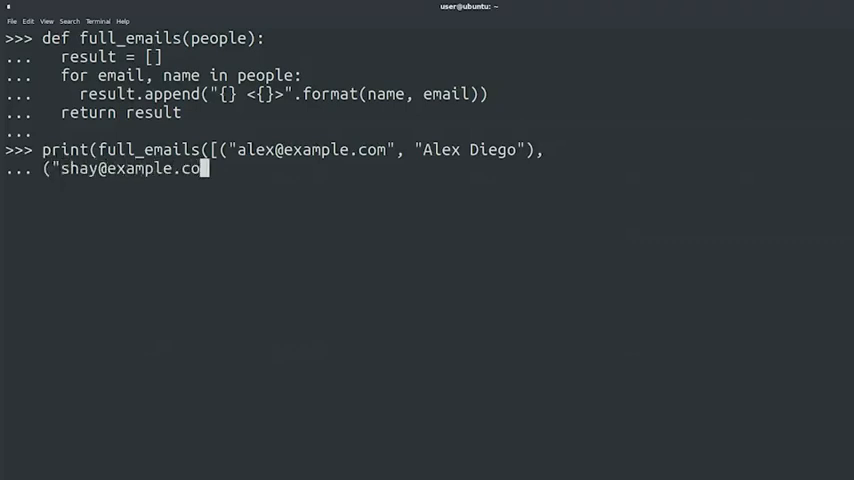
text(m")
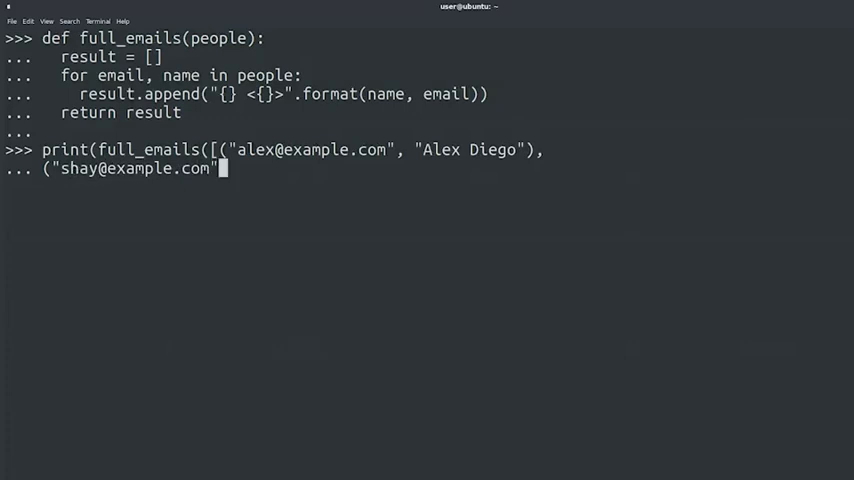
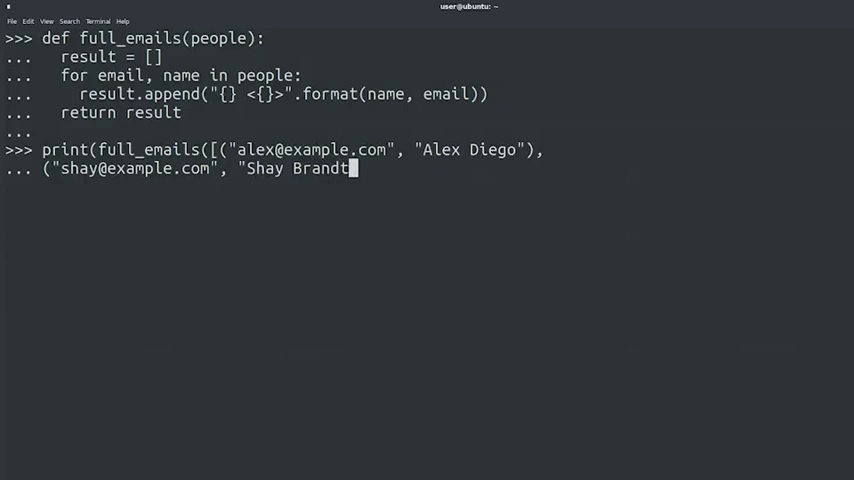
text(")
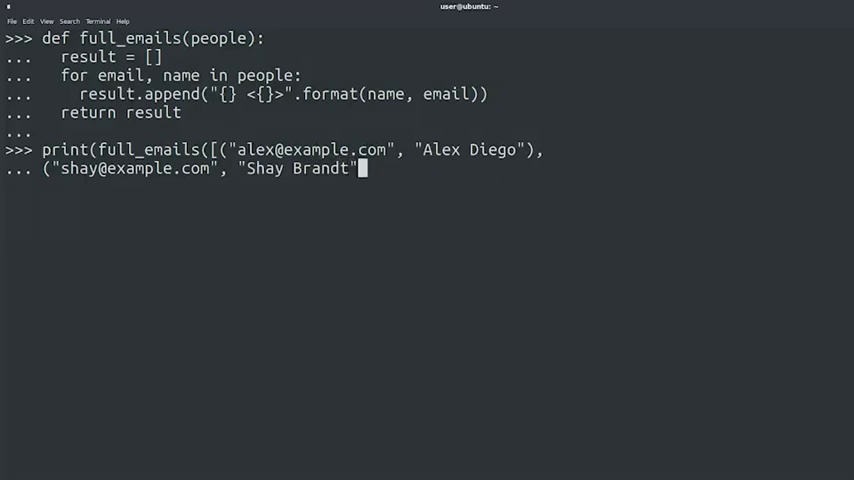
text()])
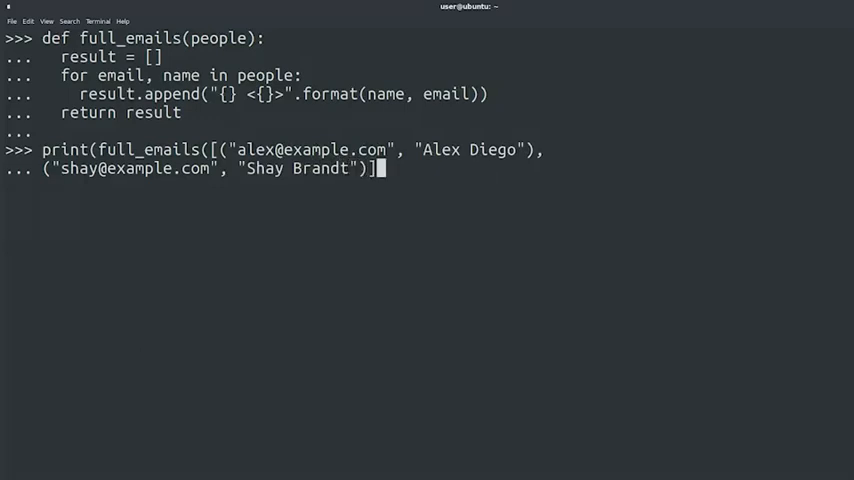
text()))
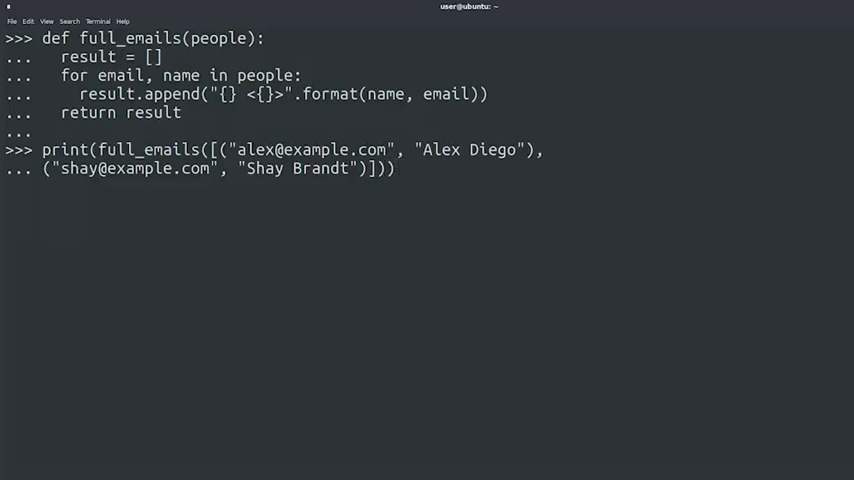
key(Enter)
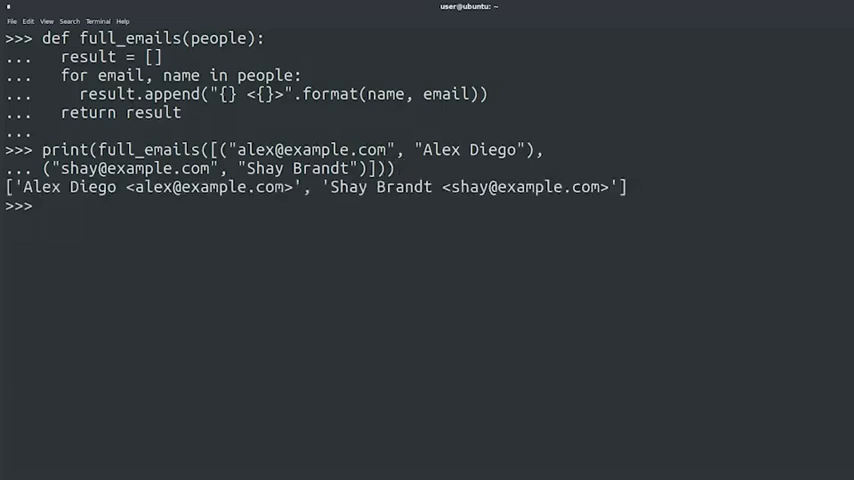